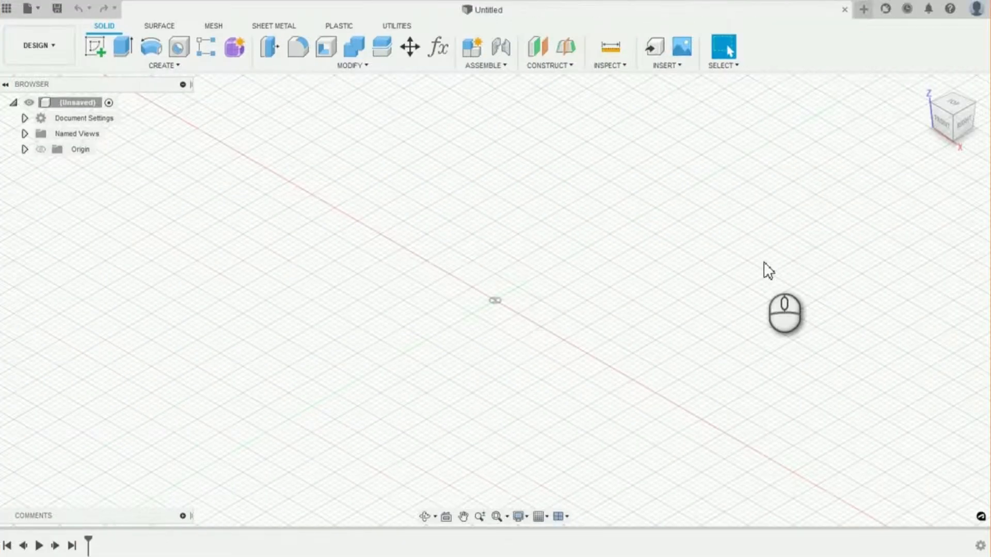
mouse_move(13, 12)
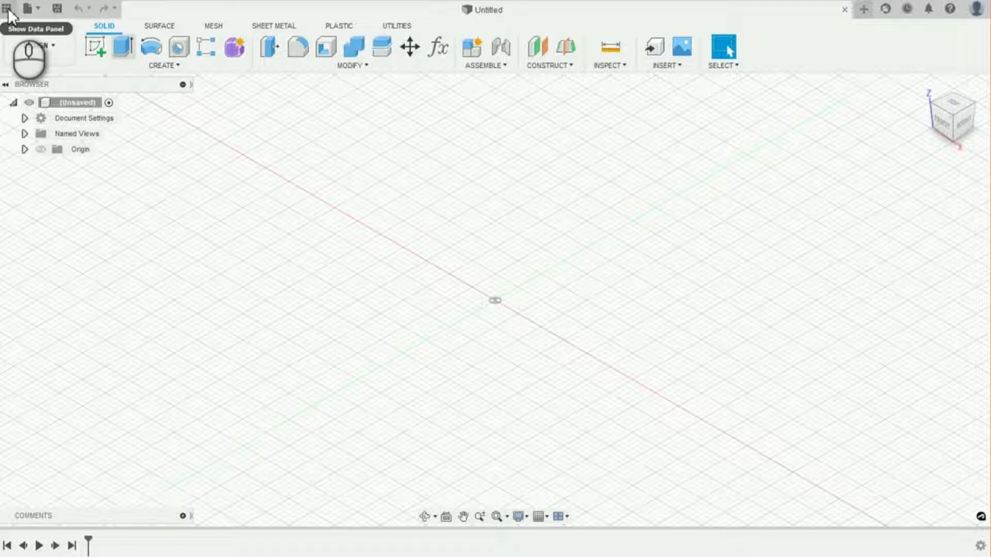
Step: Show the cloud project files and browse to the Cabinets > Floor folder
click(7, 9)
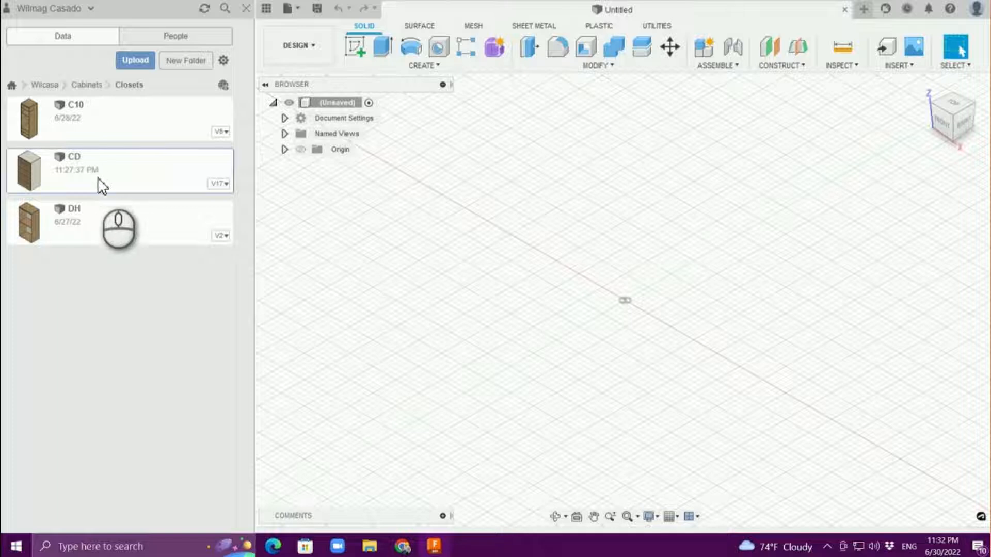
click(87, 83)
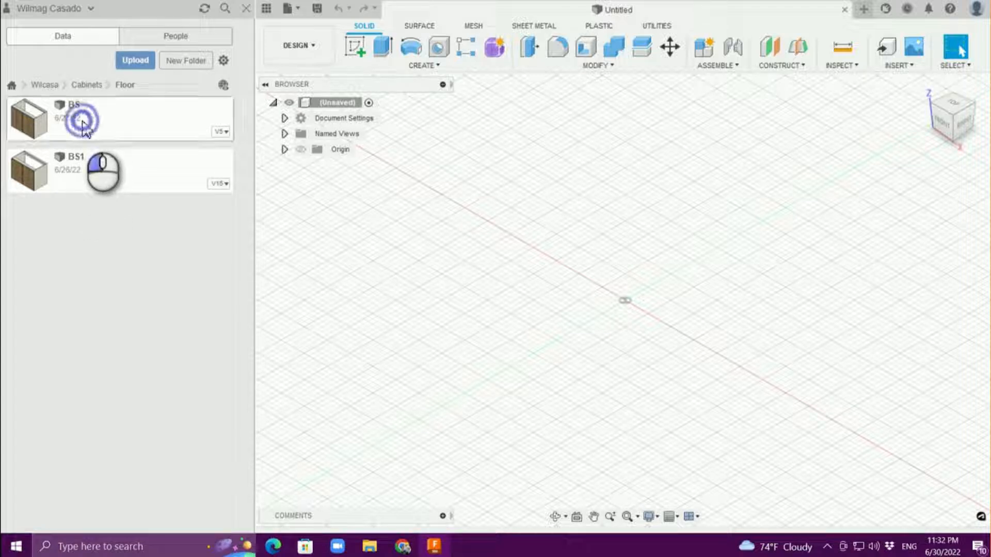
Step: Open the BS base cabinet design and review its user parameters table
double_click(83, 126)
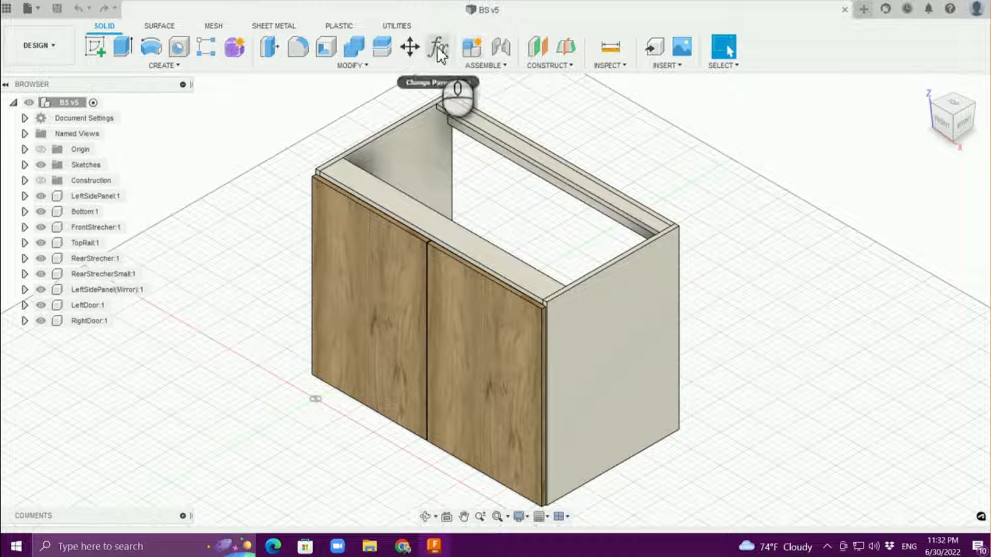
click(438, 47)
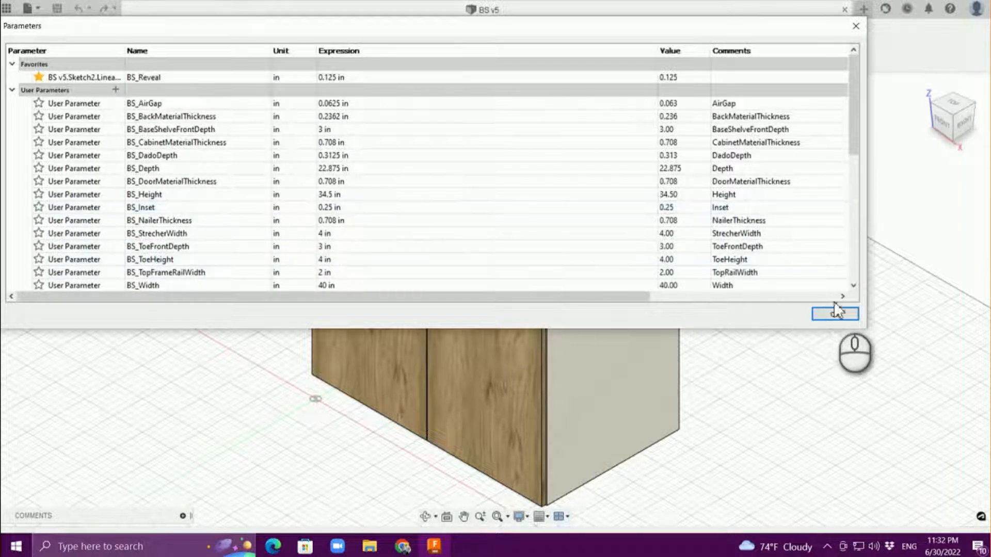
click(834, 313)
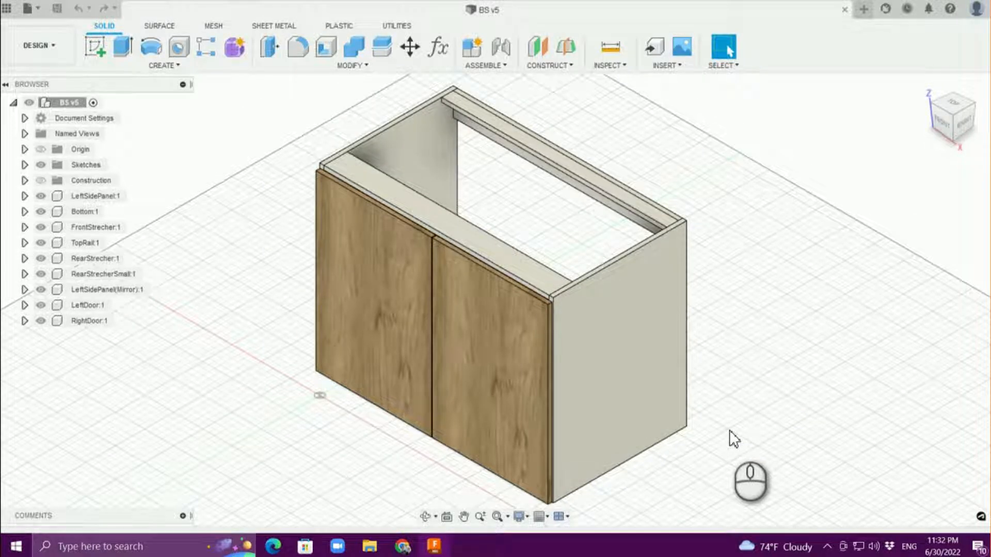
mouse_move(41, 32)
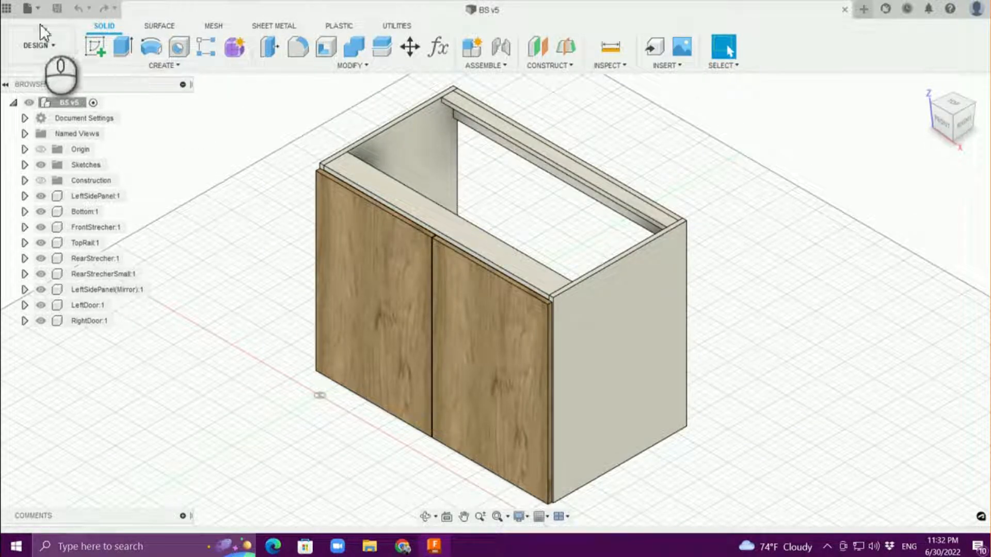
Step: Save the cabinet as a new design named BS2 in the Floor folder
click(28, 8)
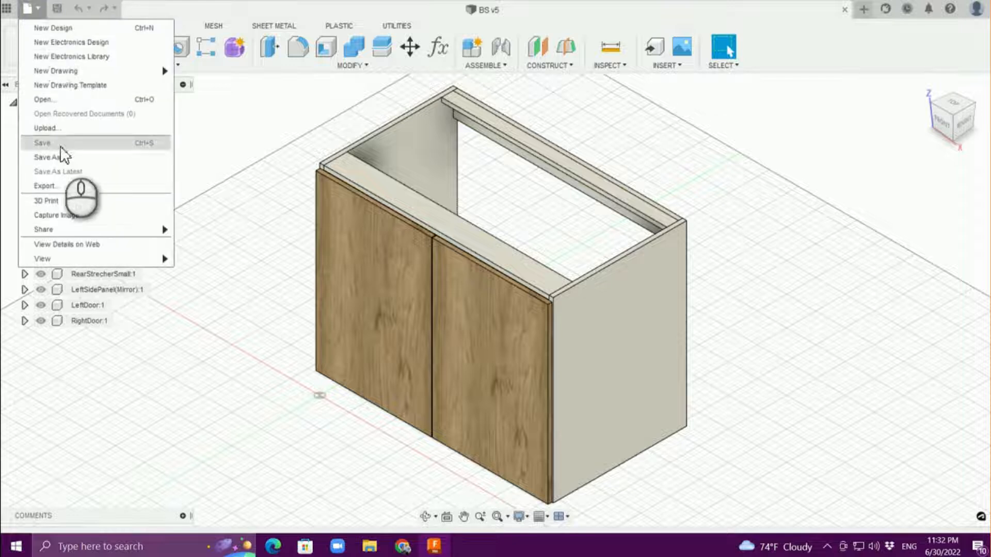
click(49, 157)
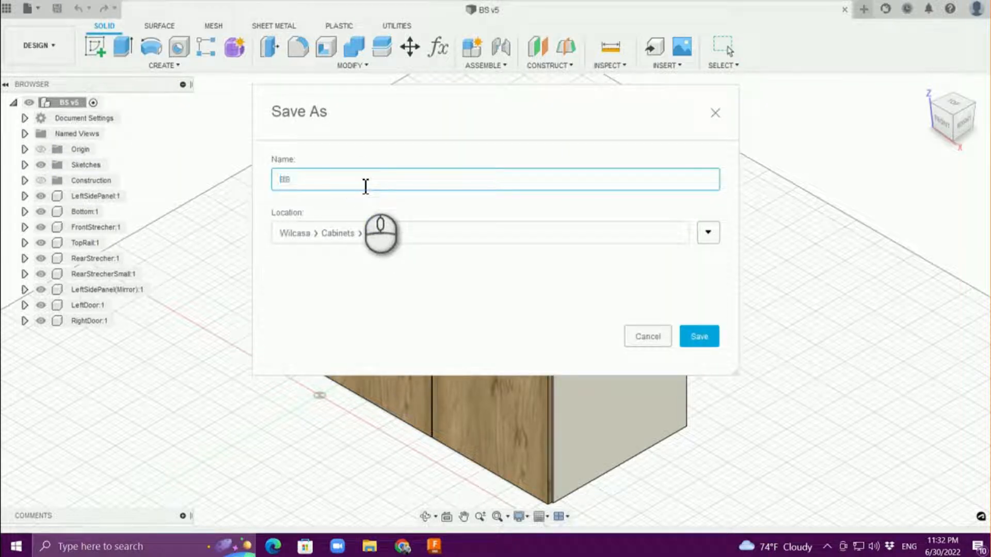
text(BS2)
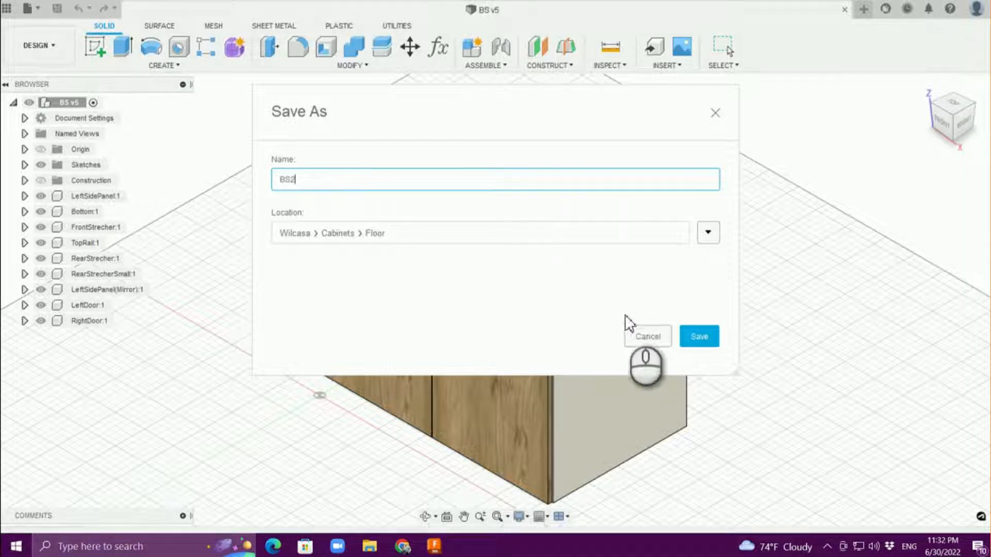
click(699, 336)
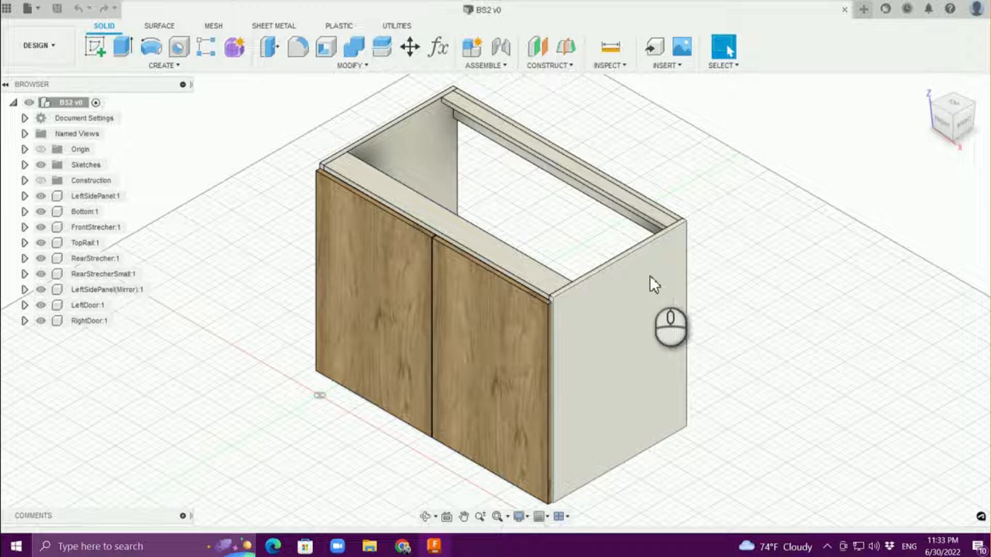
Step: Scroll through the BS2 design parameters table and close it again
click(438, 47)
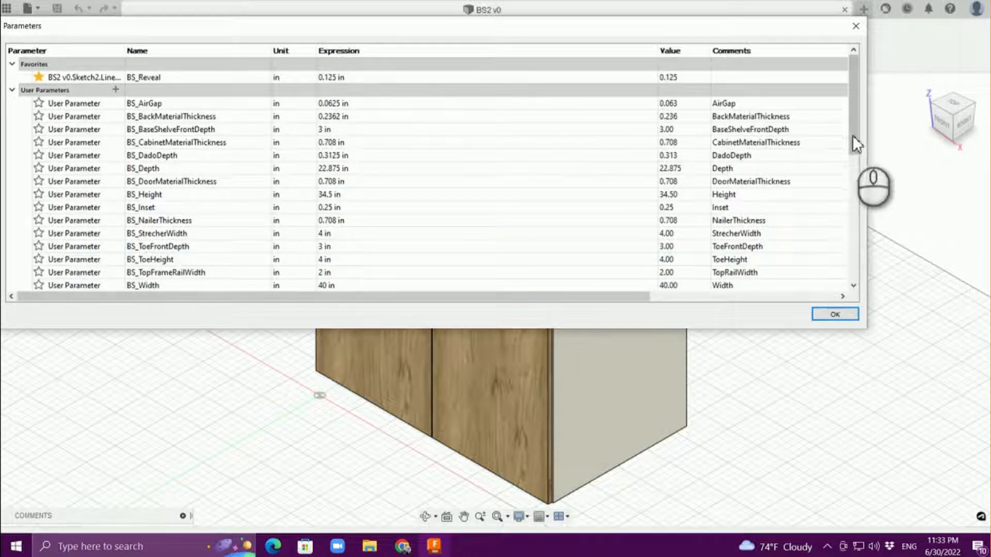
scroll(down, 3)
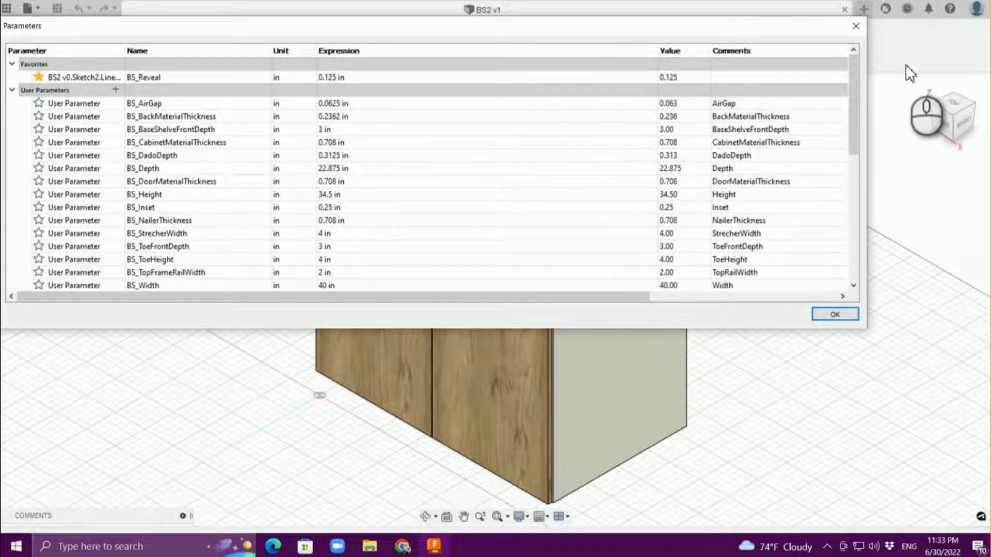
scroll(down, 3)
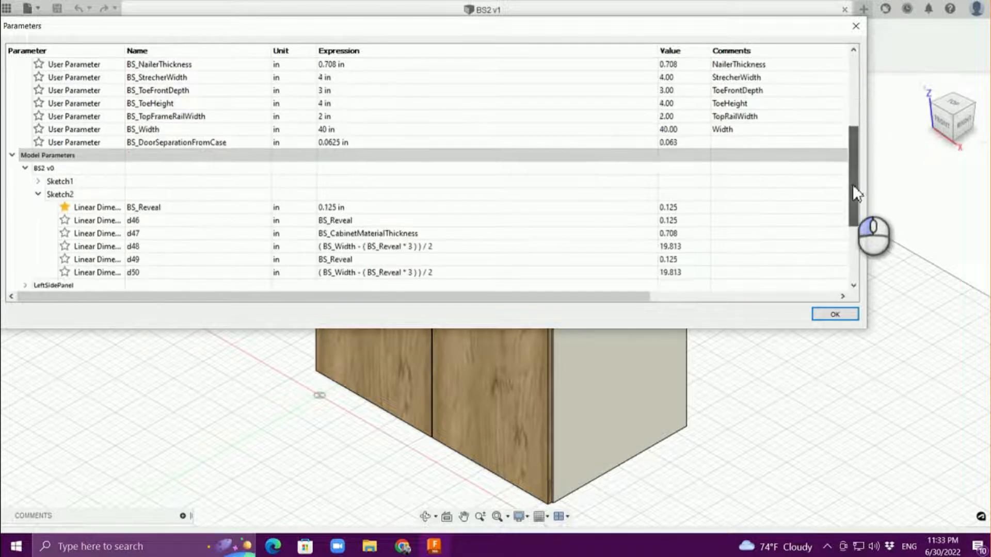
click(835, 314)
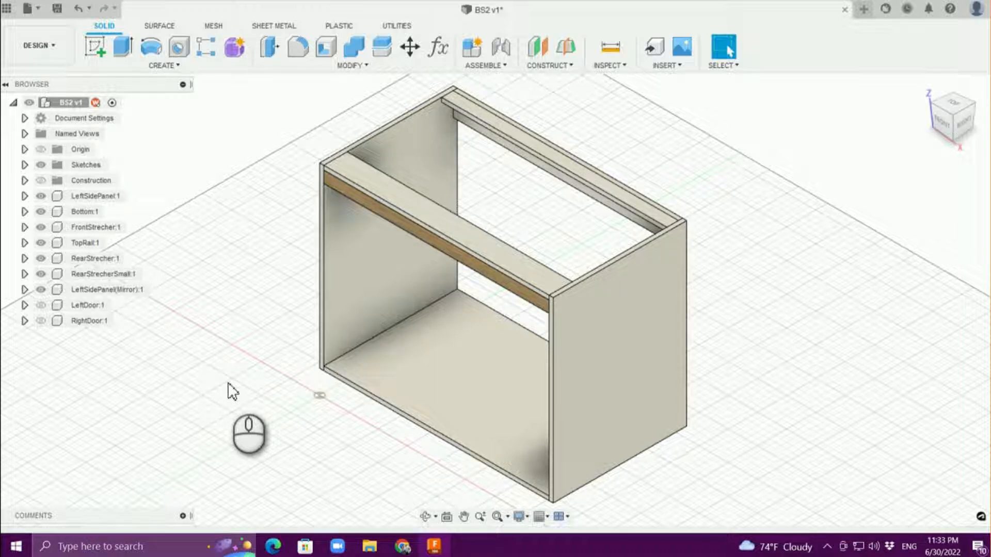
mouse_move(32, 196)
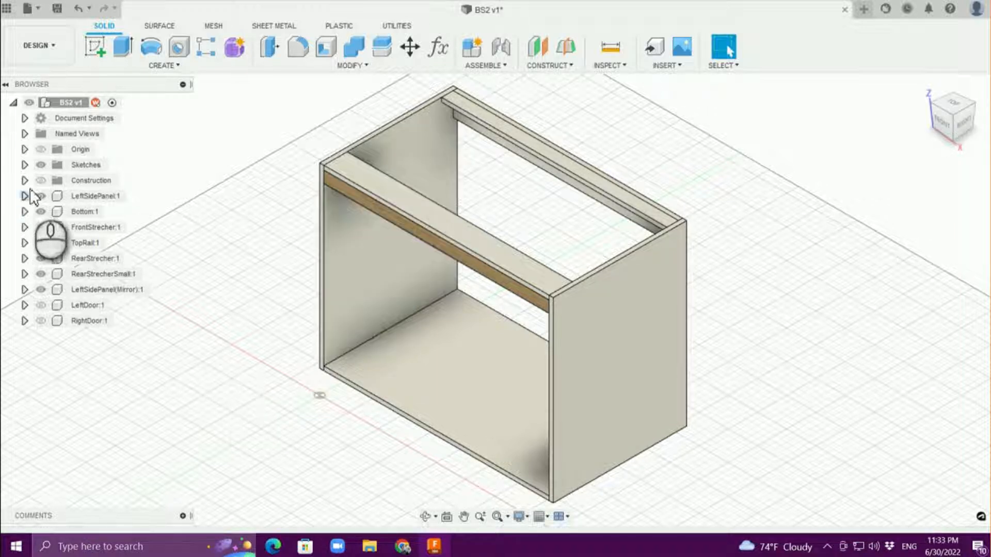
Step: Make Sketch1, the side-panel profile, visible and open it for editing
click(25, 164)
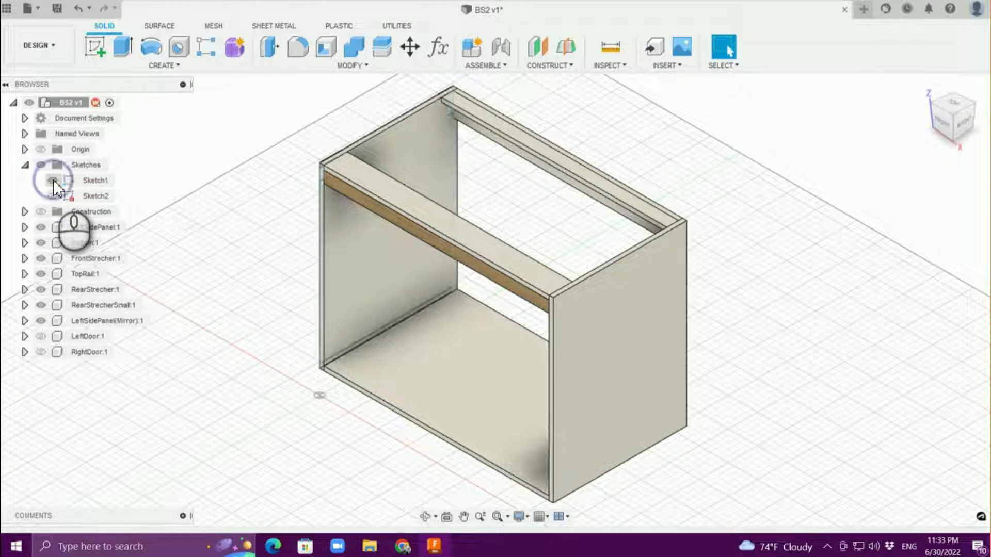
click(95, 180)
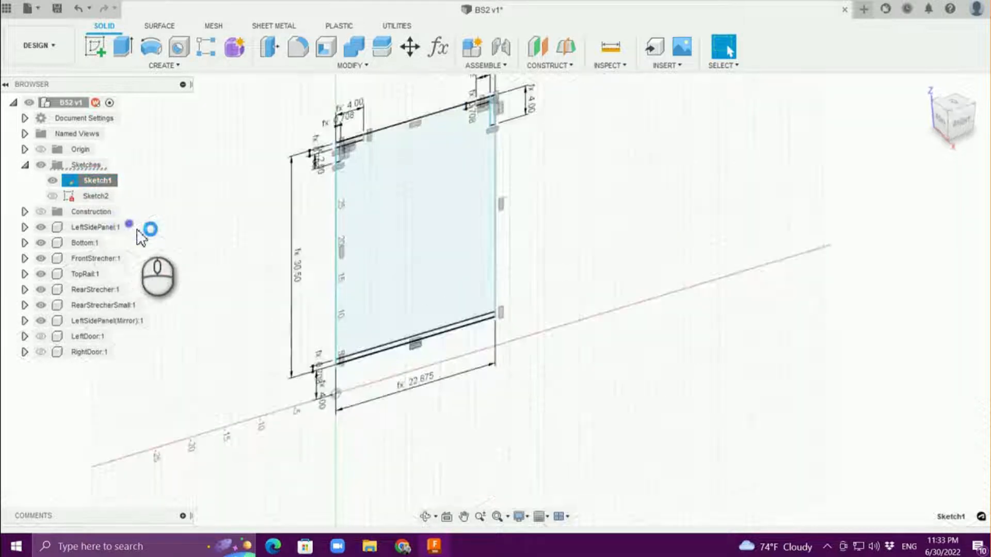
double_click(100, 180)
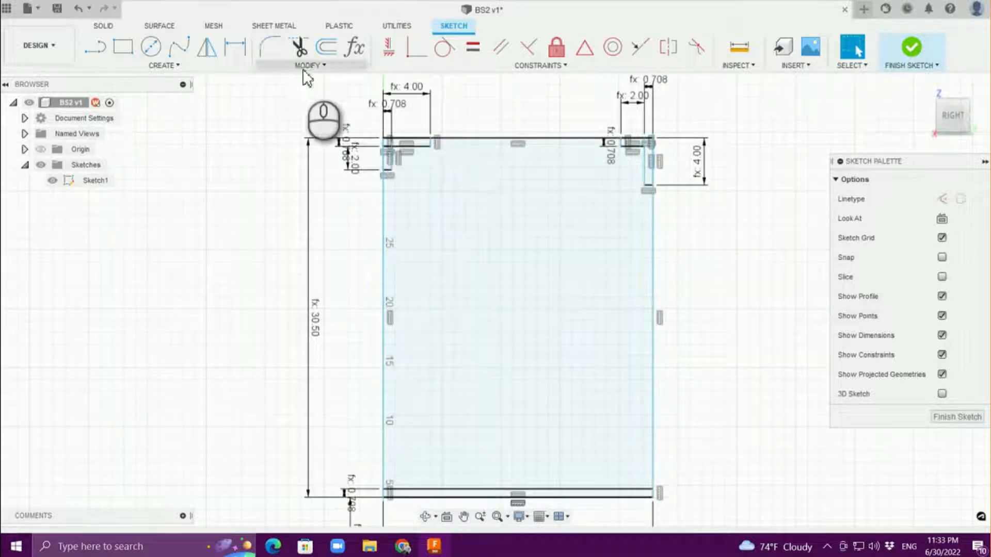
Step: Bring up the user parameters table over the Sketch1 editing session
click(355, 47)
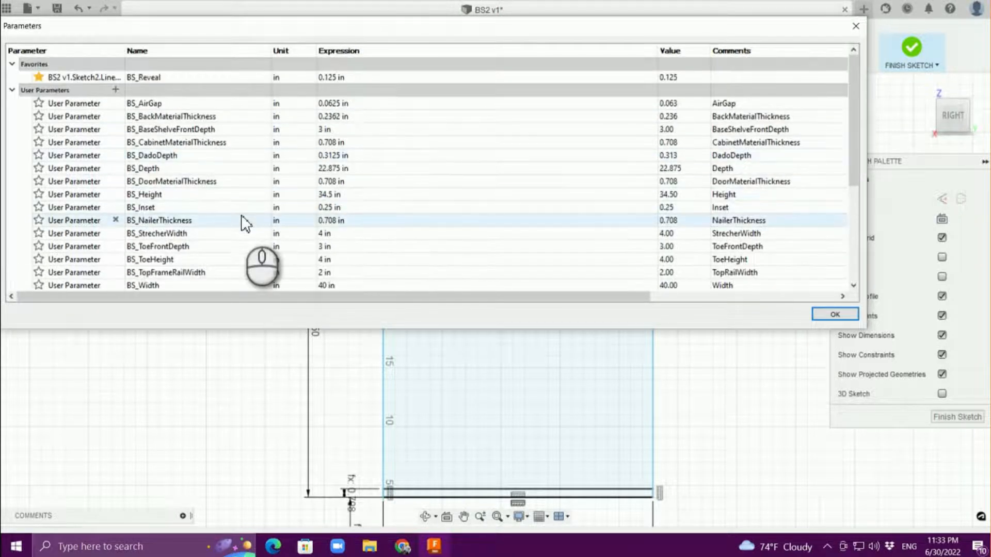
scroll(down, 3)
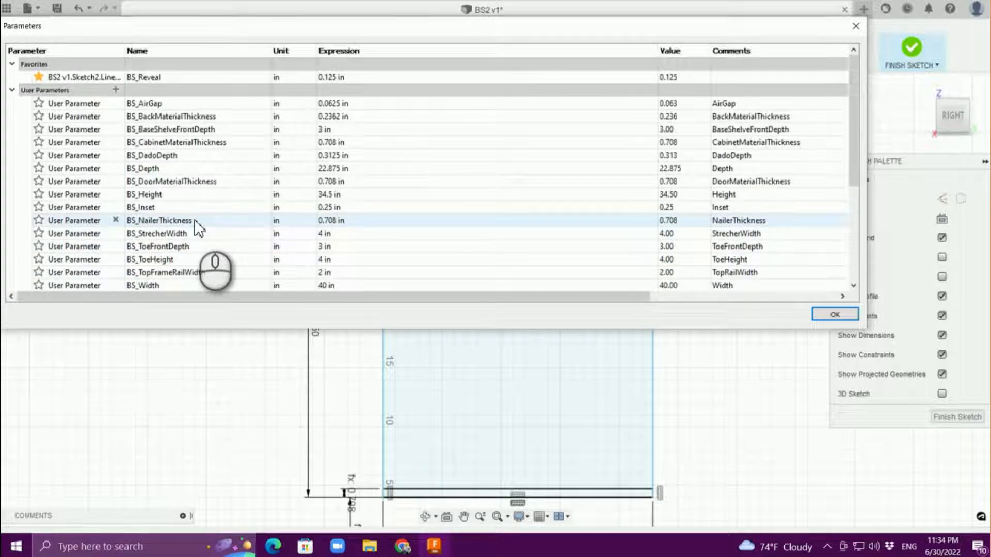
Step: Add a user parameter BS_DrawerDivWidth with value 5 in
click(116, 90)
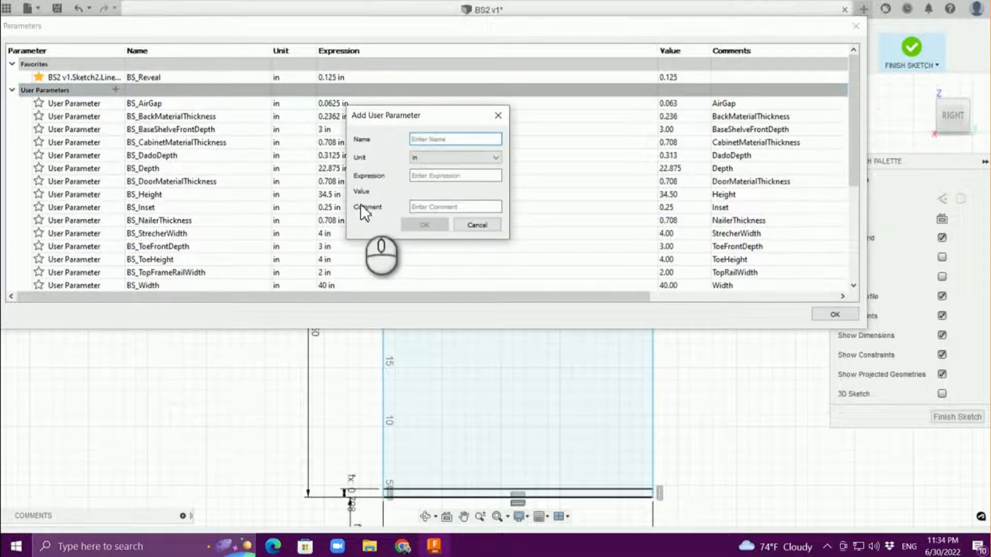
text(BS_Drawer)
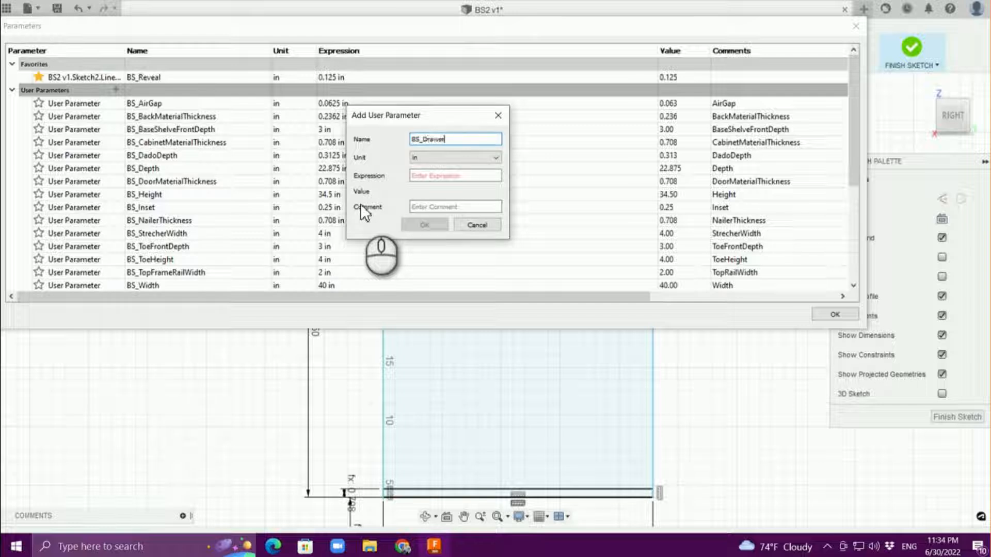
text(DivW)
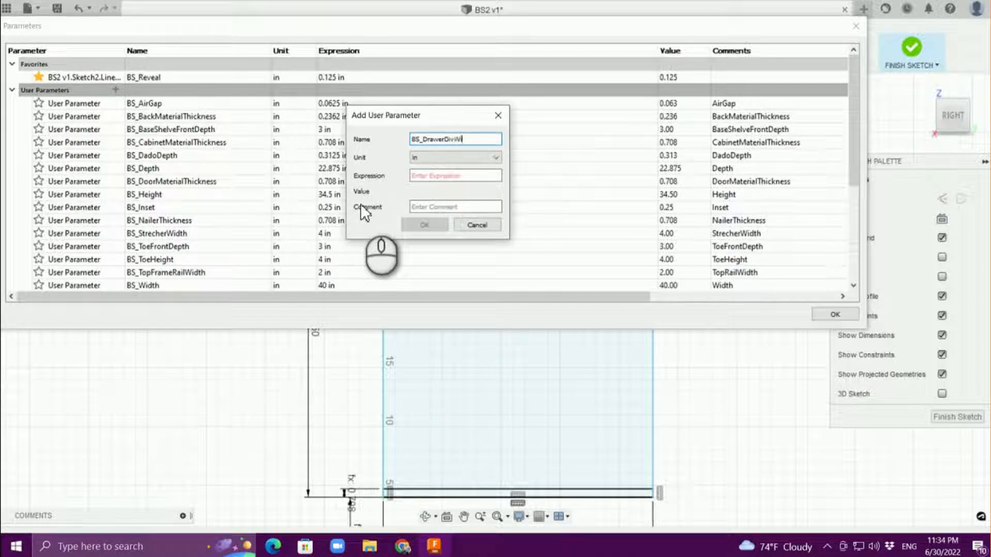
text(id)
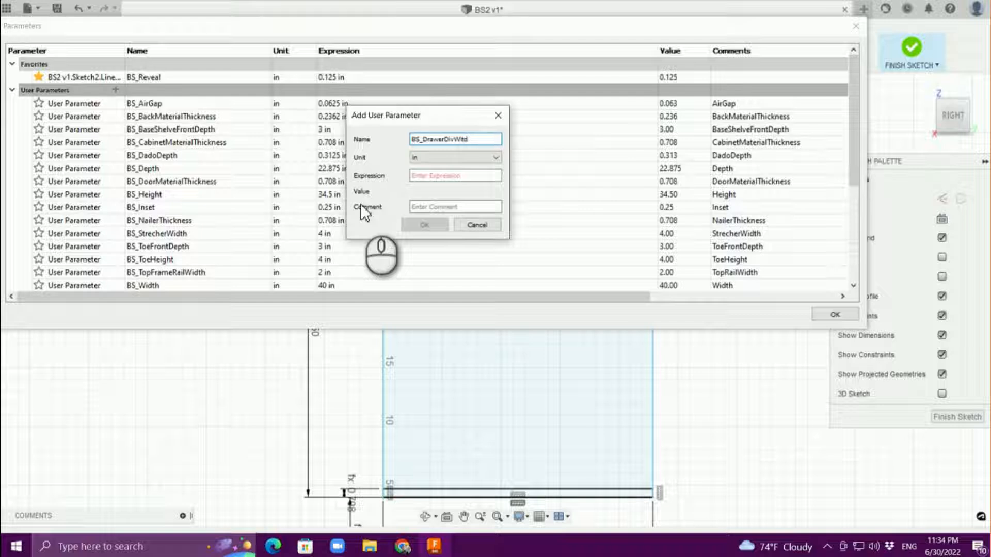
text(h)
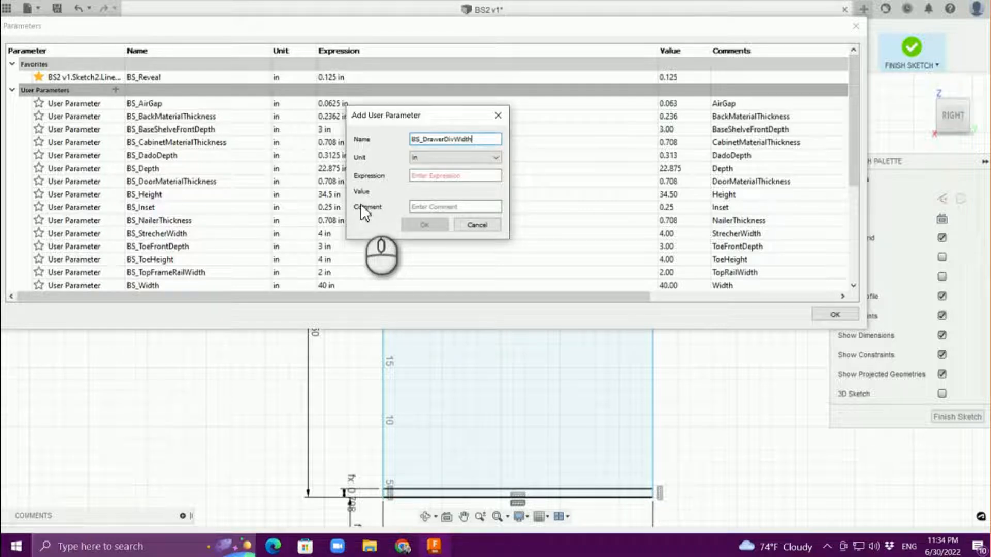
text(5)
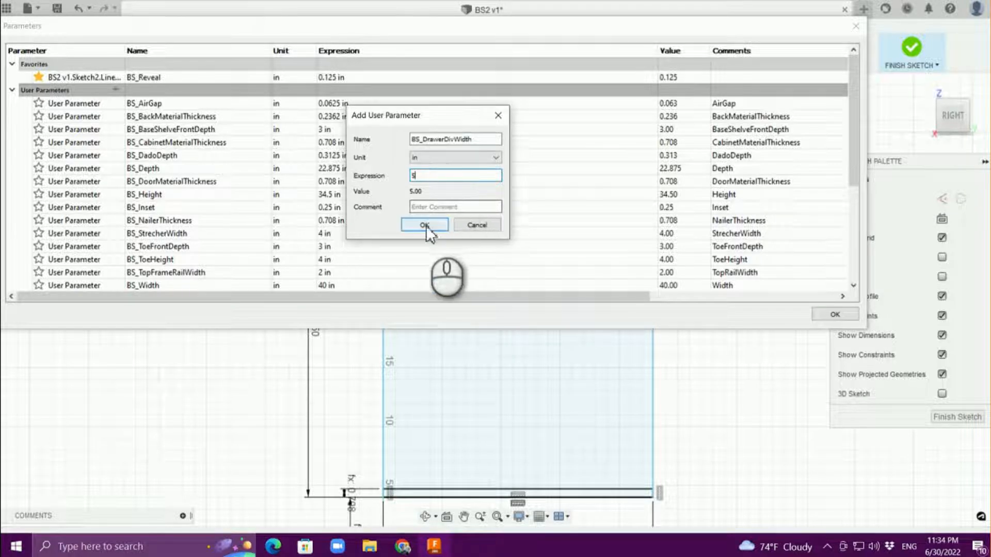
click(423, 225)
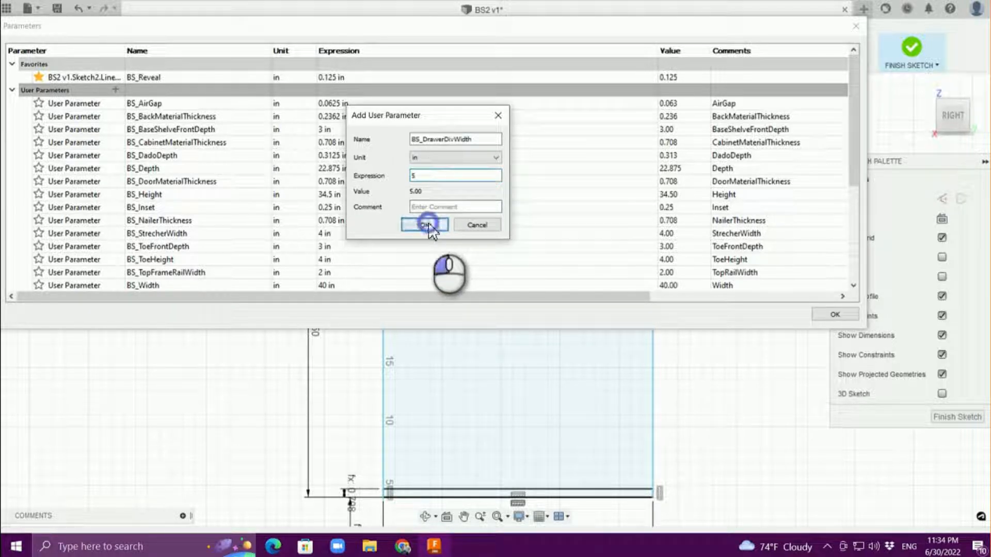
Step: Add a second user parameter BS_DrawerHeight with value 7 in
click(424, 225)
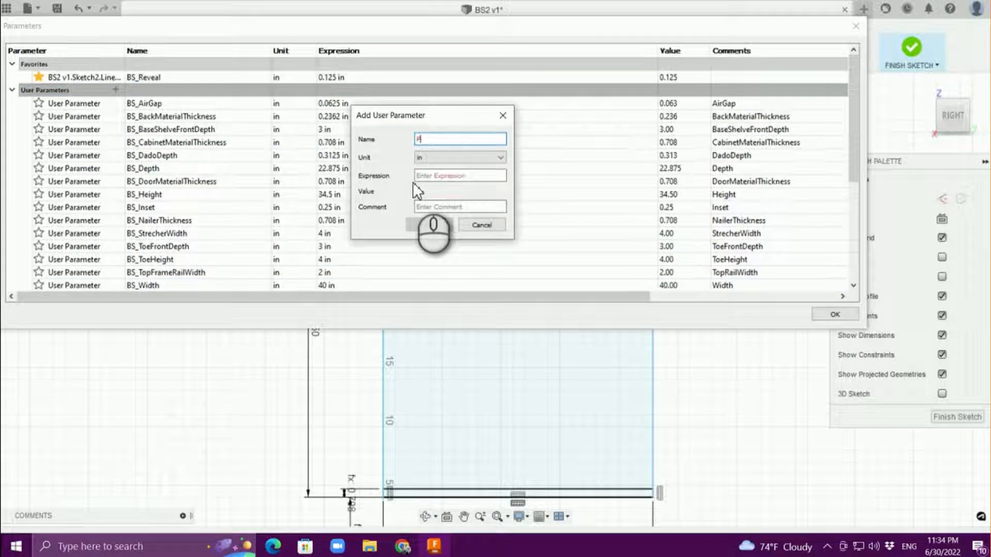
text(ro)
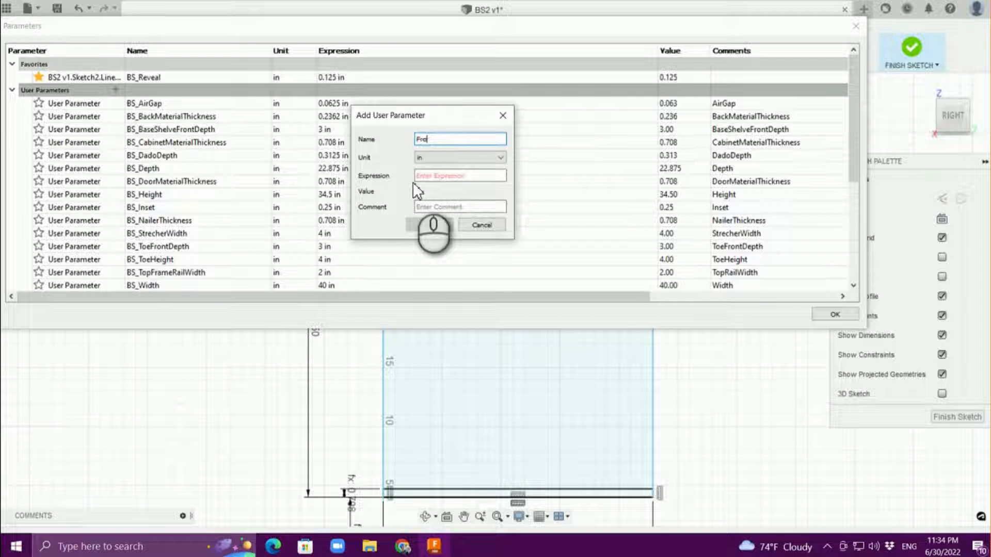
text(b)
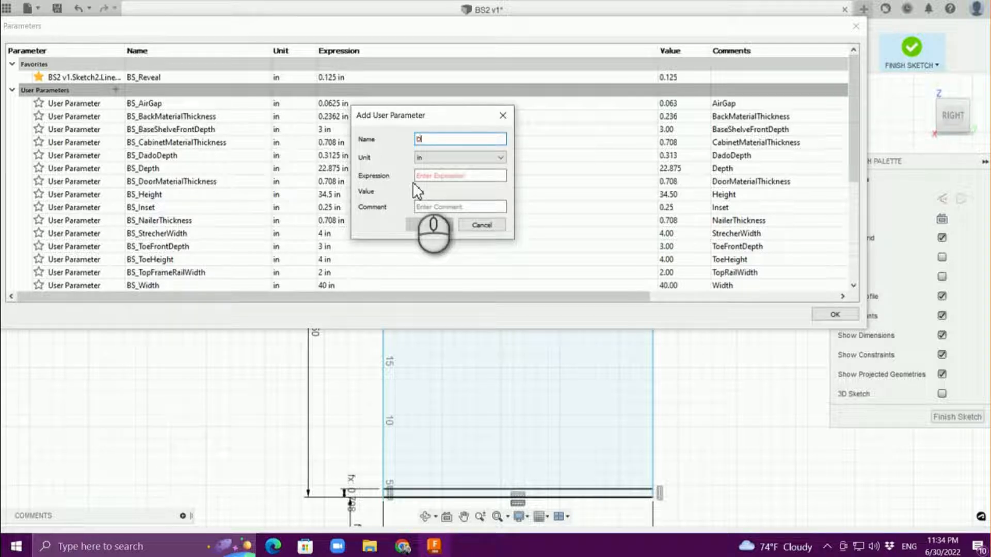
text(rawerHe)
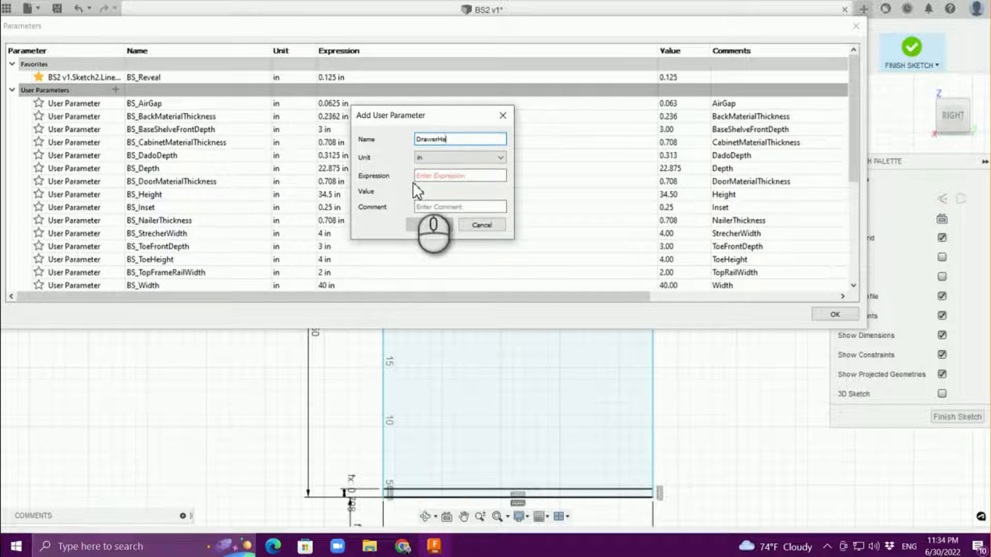
text(ight)
click(460, 175)
text(7)
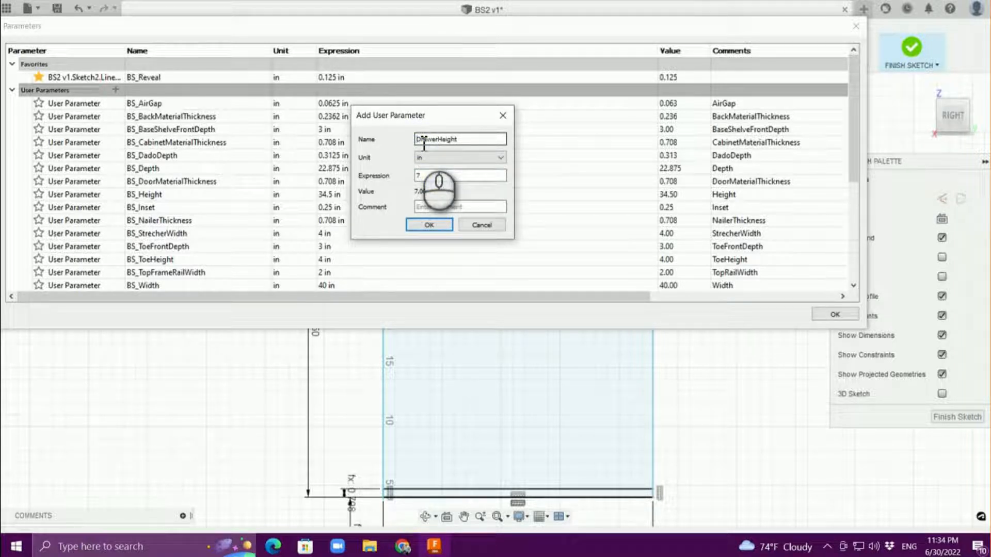
text(BS_)
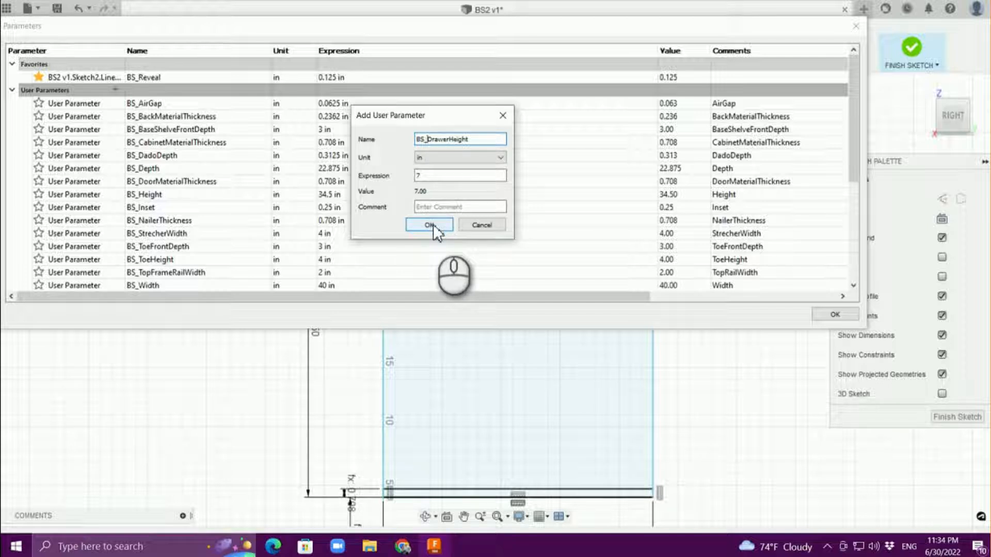
click(429, 225)
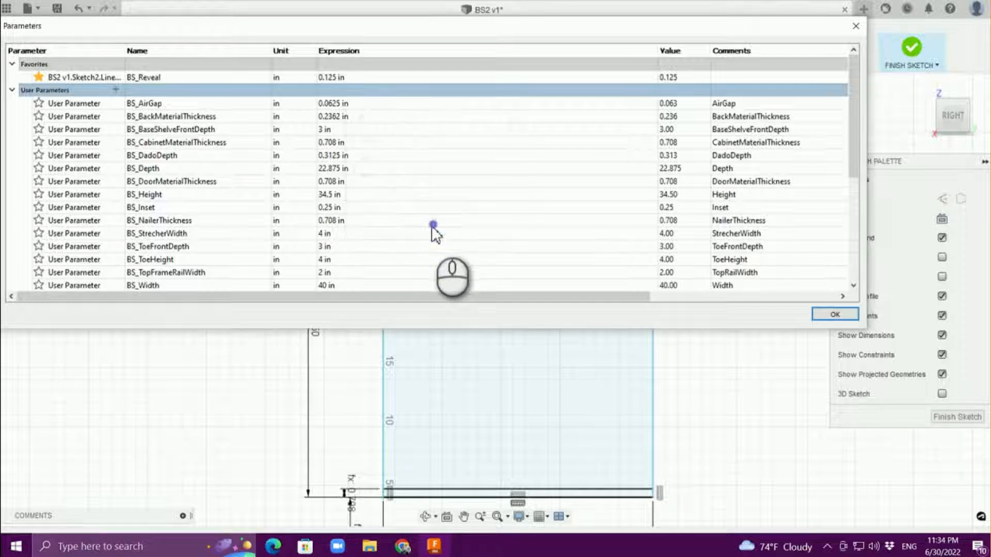
mouse_move(578, 379)
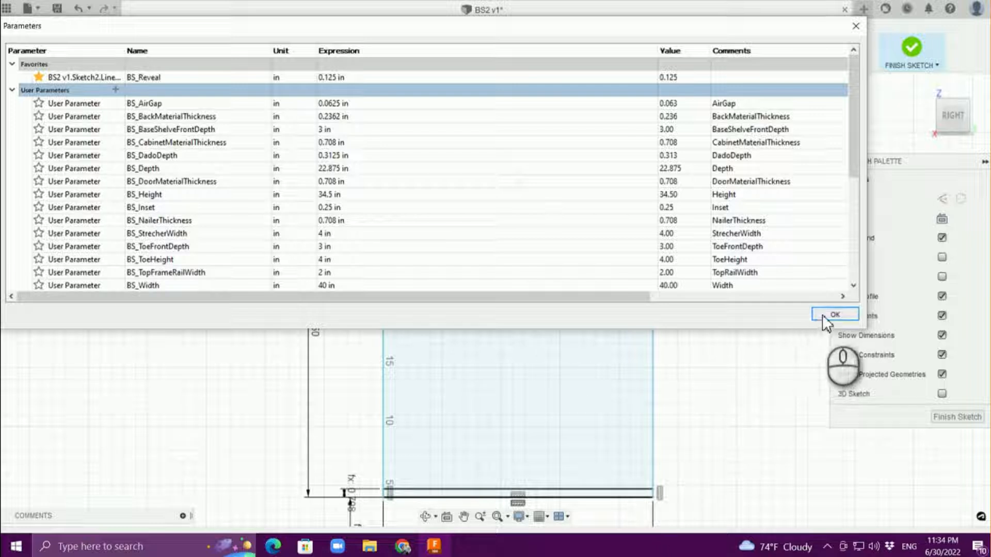
Step: Draw a rectangle BS_DrawerDivWidth wide by cabinet thickness tall (5.00 x 0.708) for the drawer division
click(834, 314)
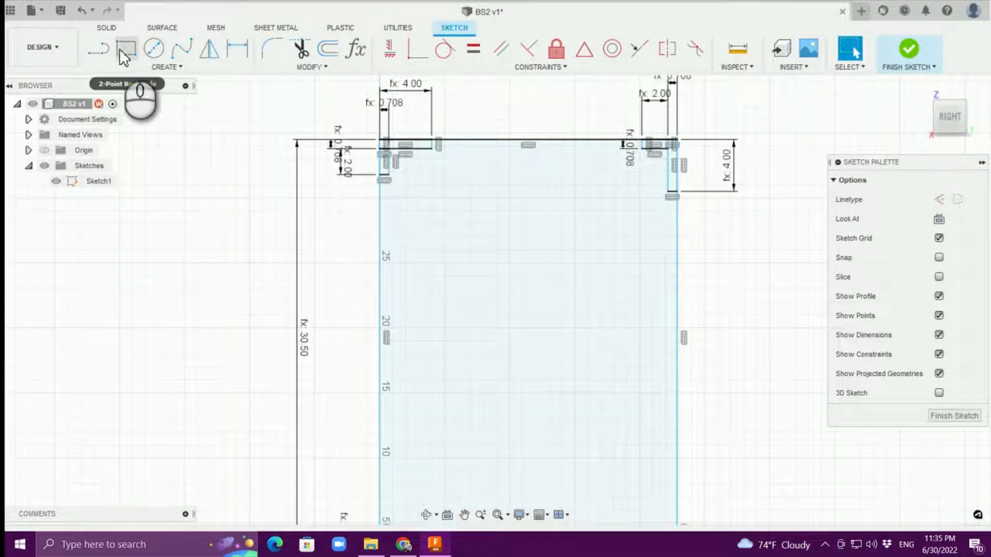
click(126, 48)
text(wi)
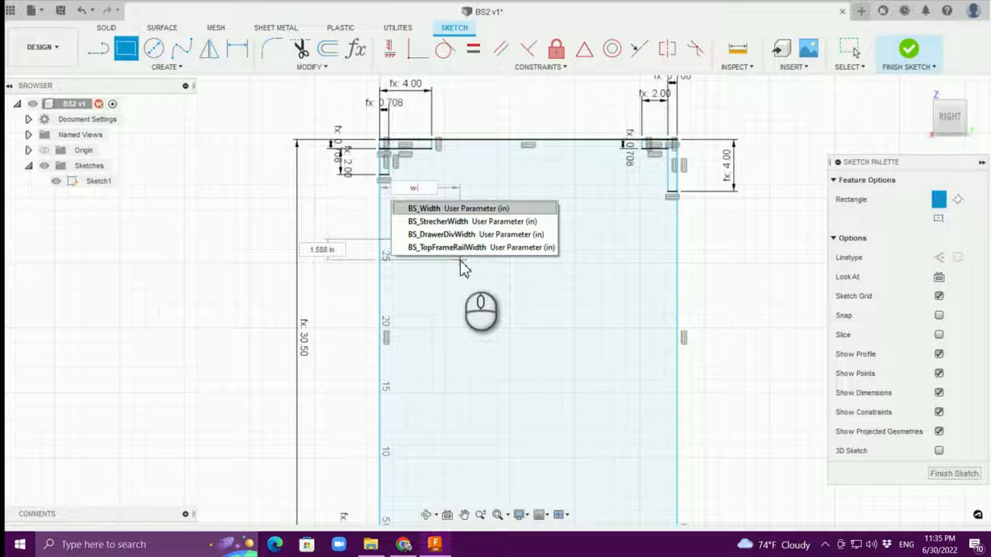
click(471, 234)
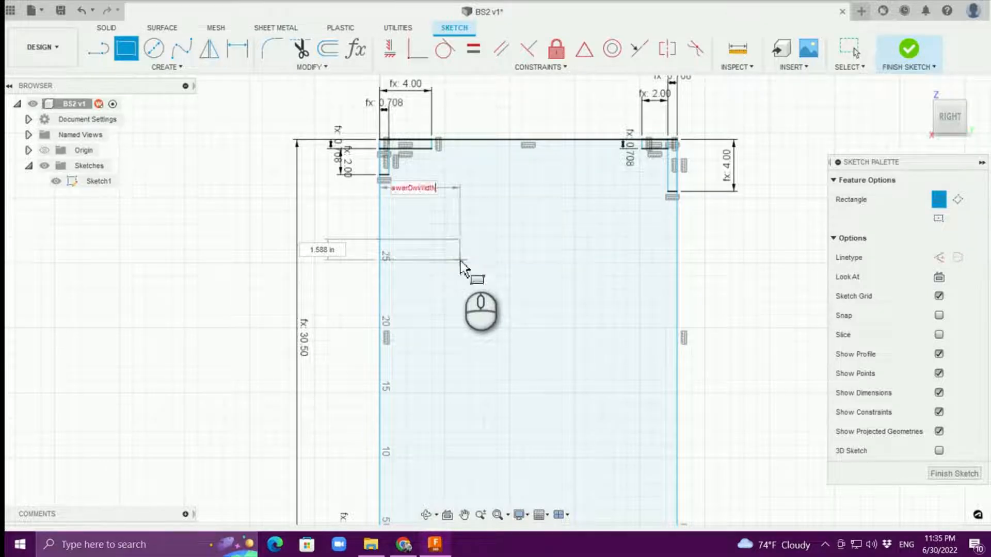
text(cab)
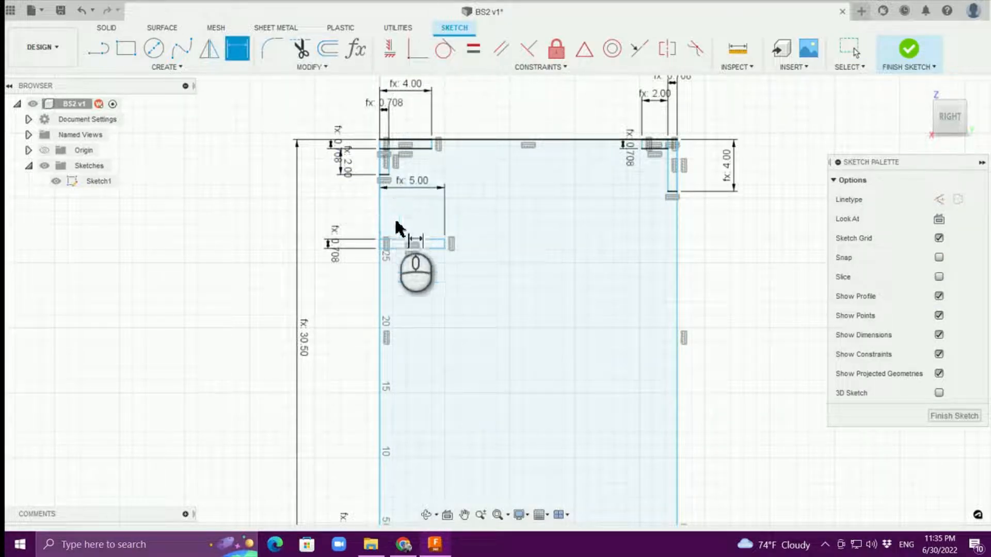
click(416, 243)
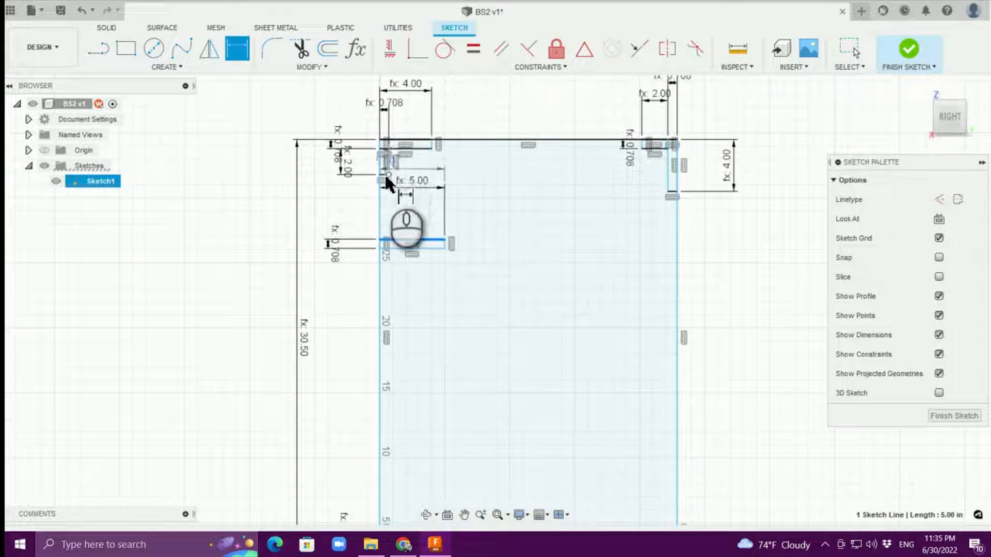
mouse_move(405, 154)
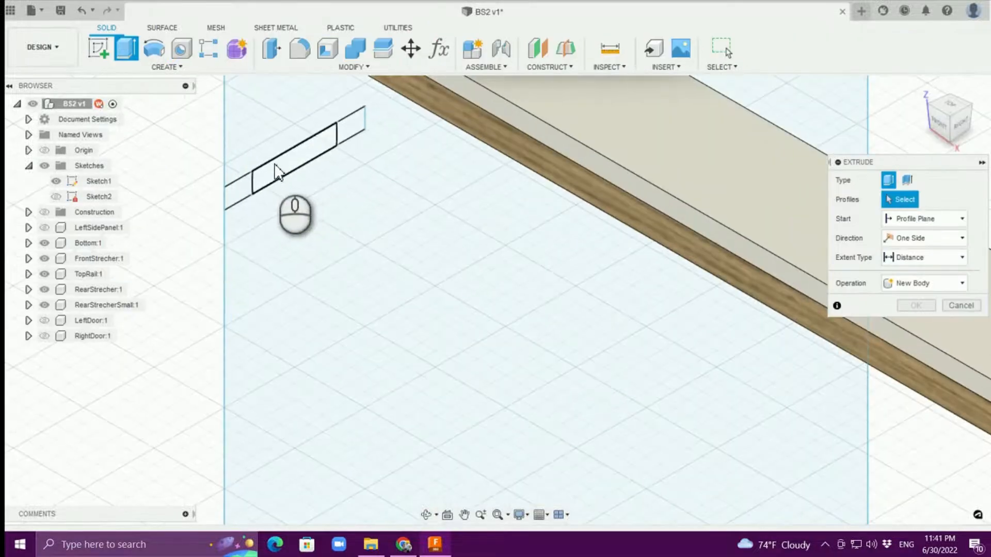
Step: Extrude the division profile starting at an offset of the cabinet material thickness
click(294, 170)
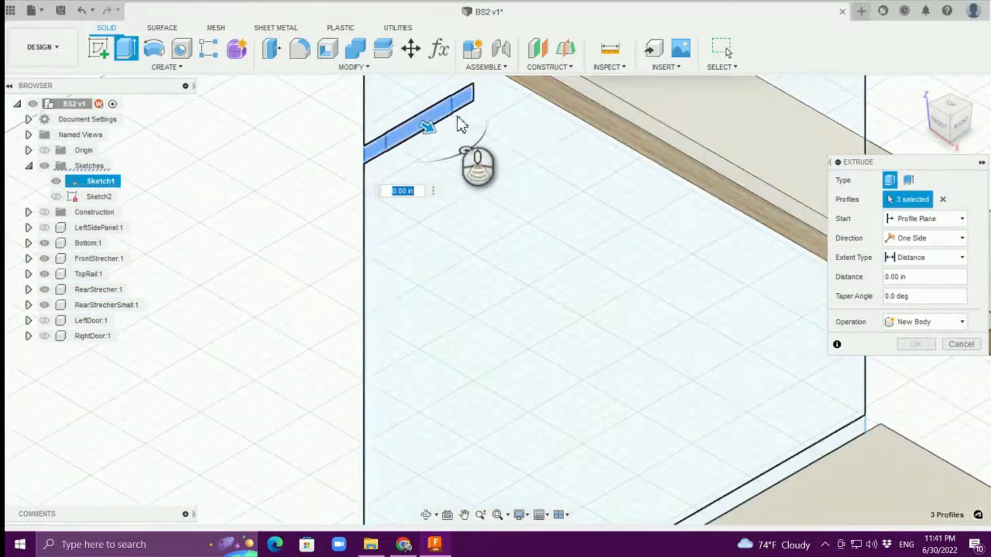
click(961, 219)
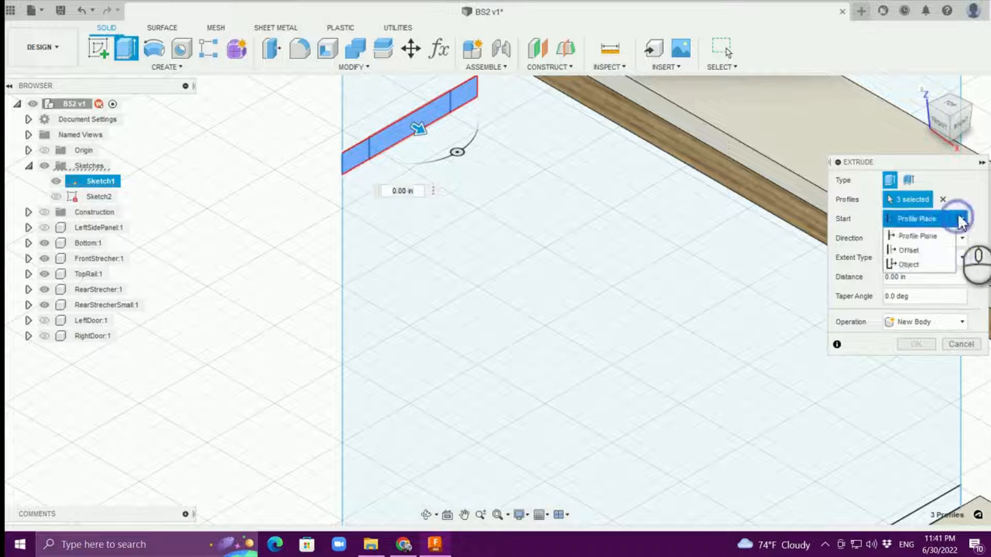
click(909, 250)
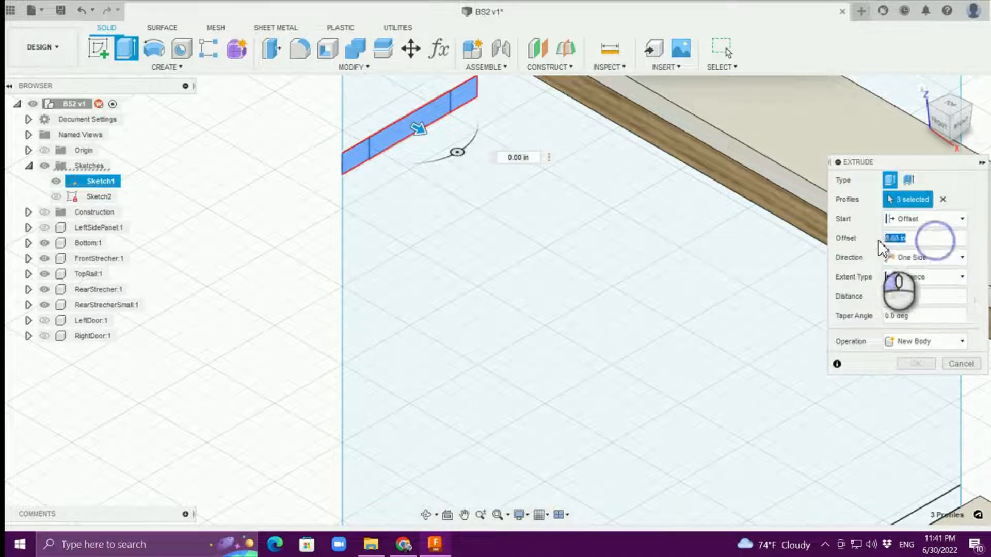
text(cab)
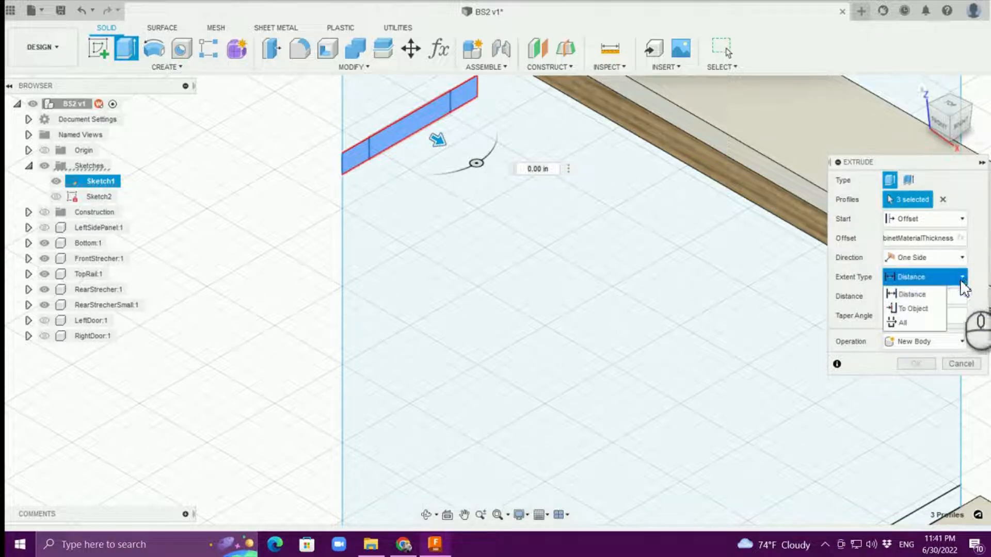
Step: Set distance BS_Width minus twice the thickness as a new component and confirm the extrusion
click(910, 294)
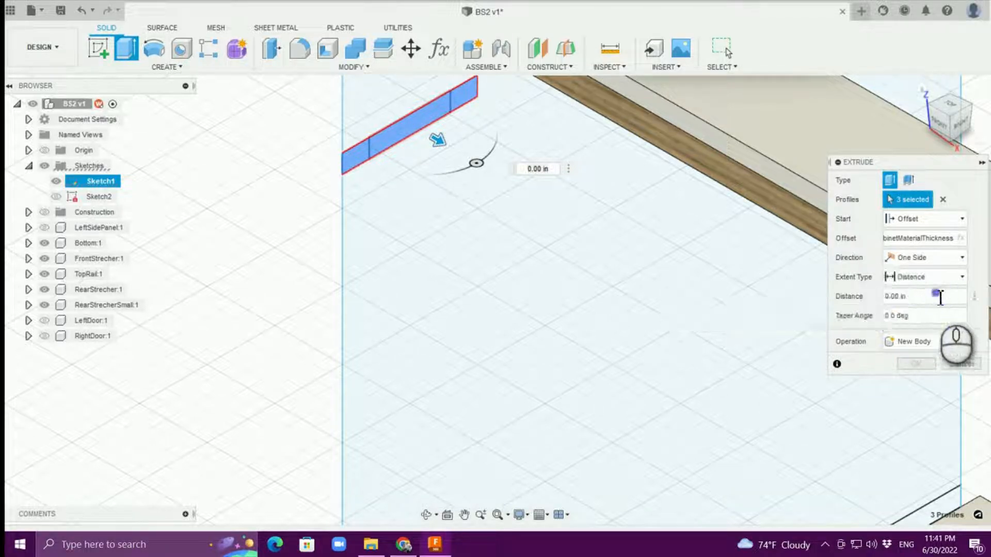
text(w)
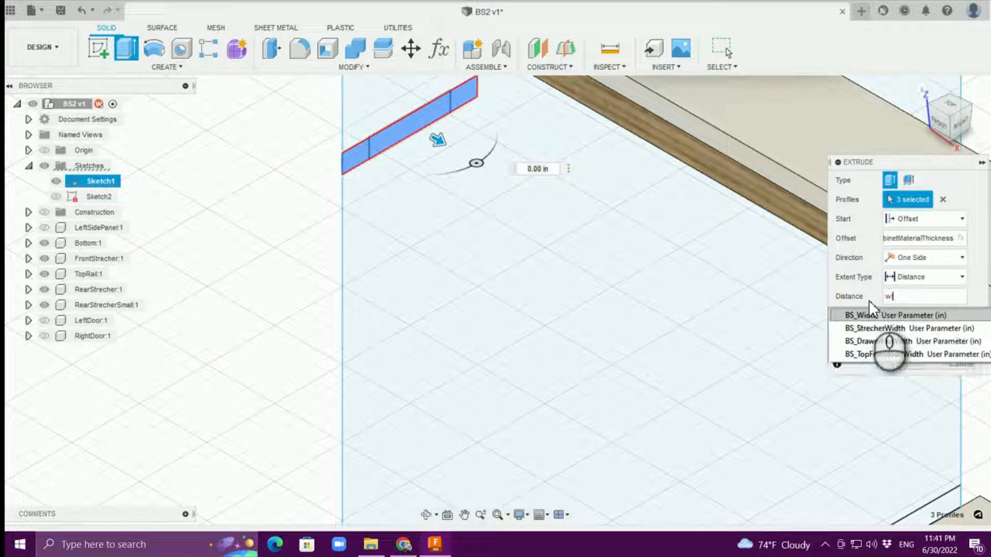
text(BS_Width-ca)
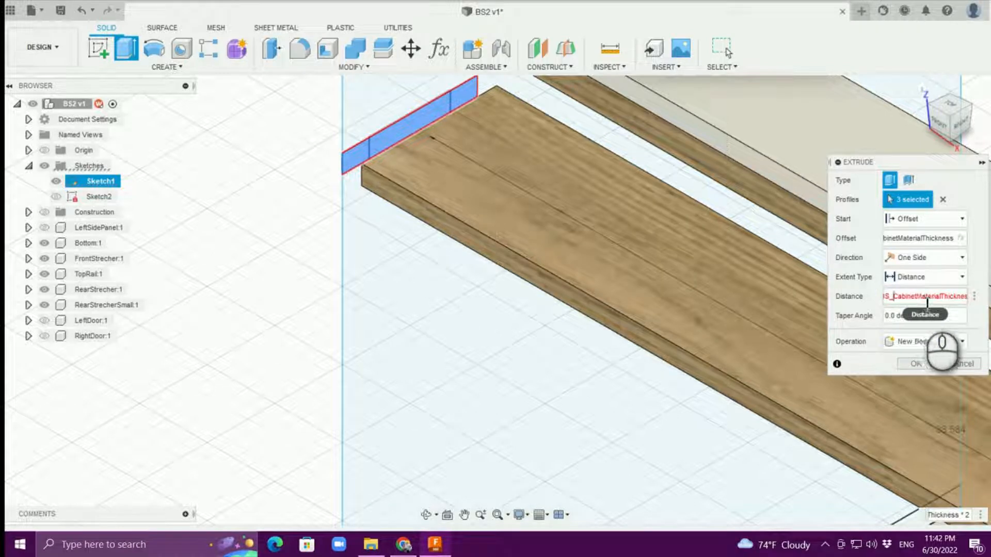
click(926, 296)
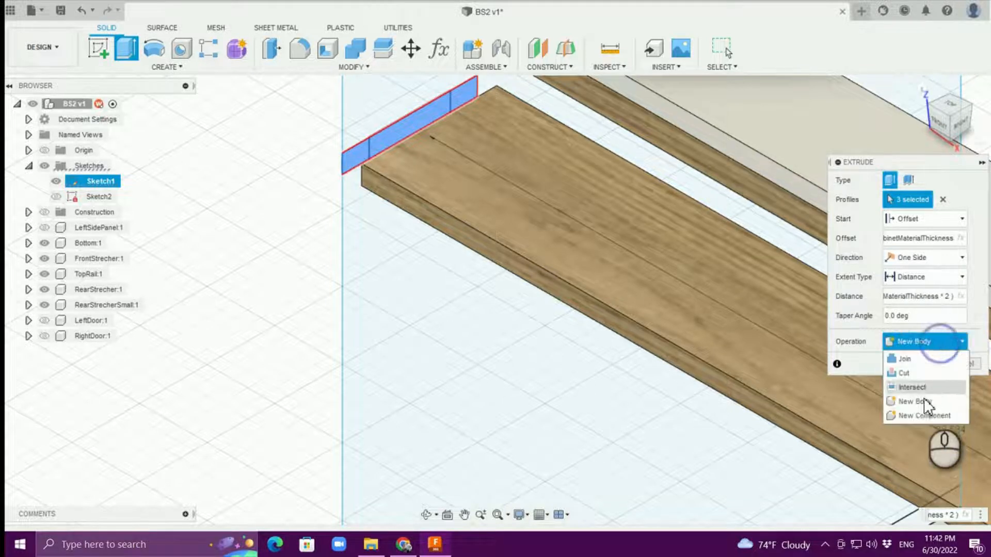
click(927, 415)
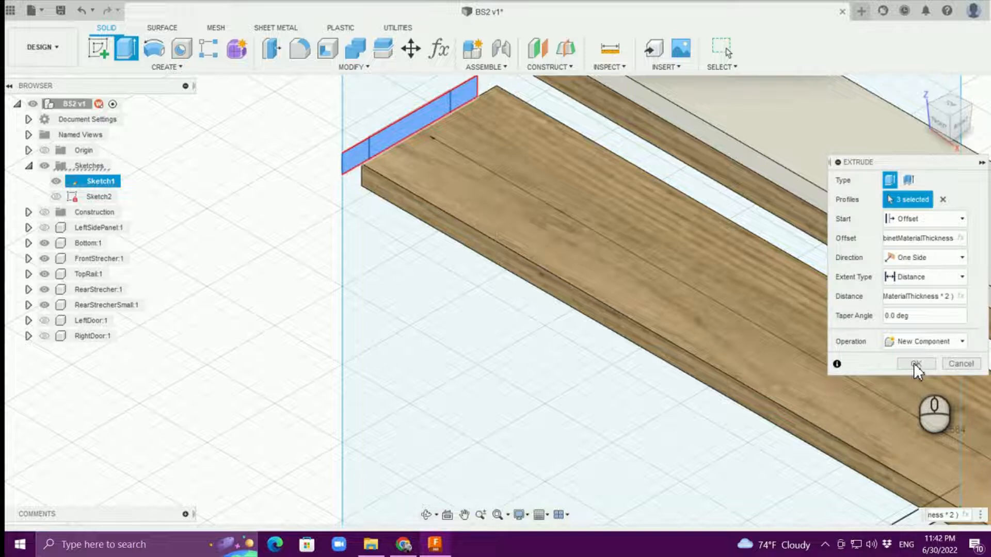
click(916, 364)
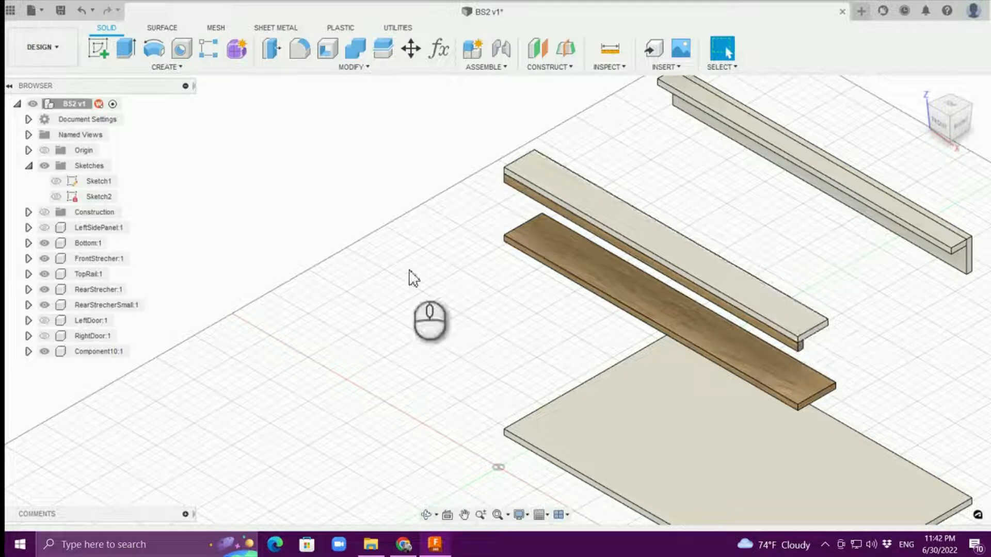
Step: Rename the new wood board component to DrawerDiv
double_click(99, 351)
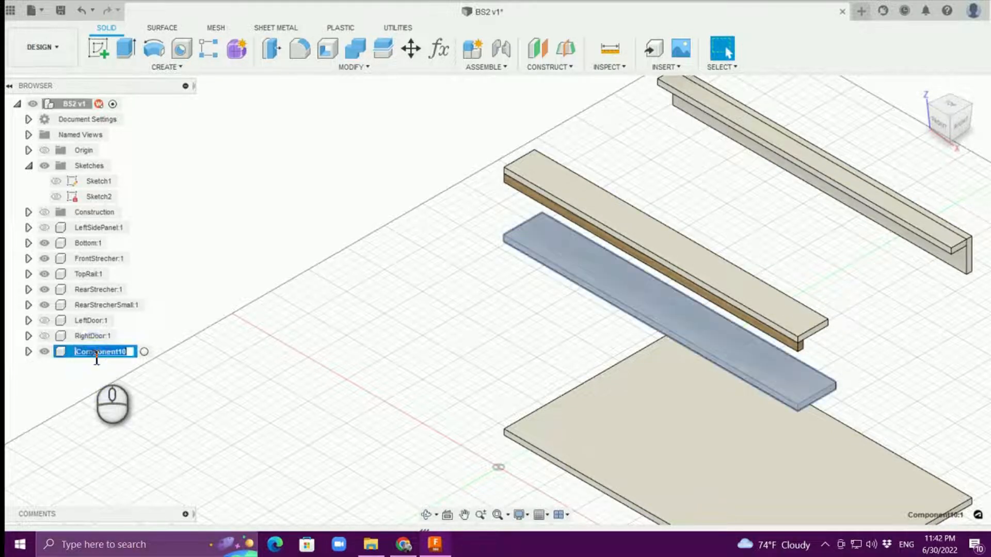
text(d)
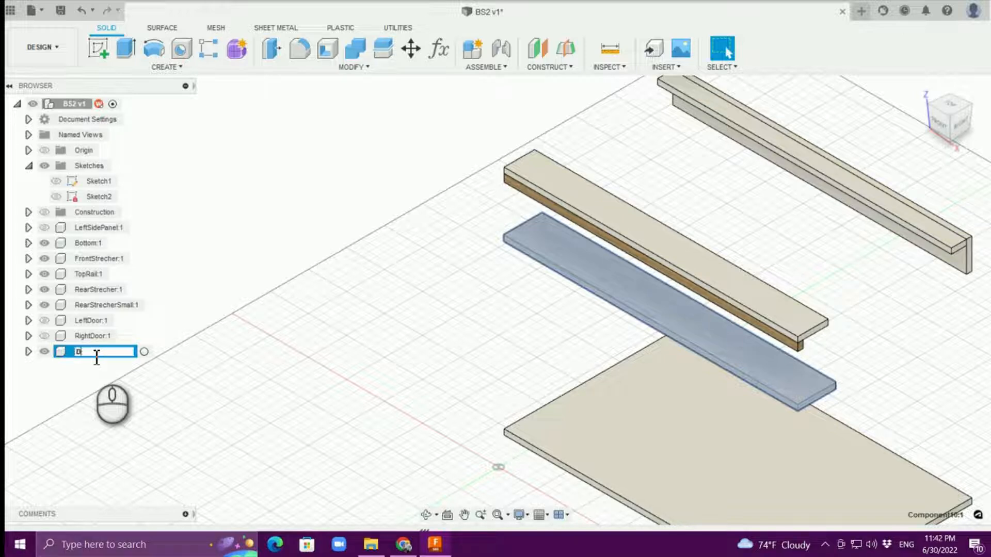
text(Drawer0)
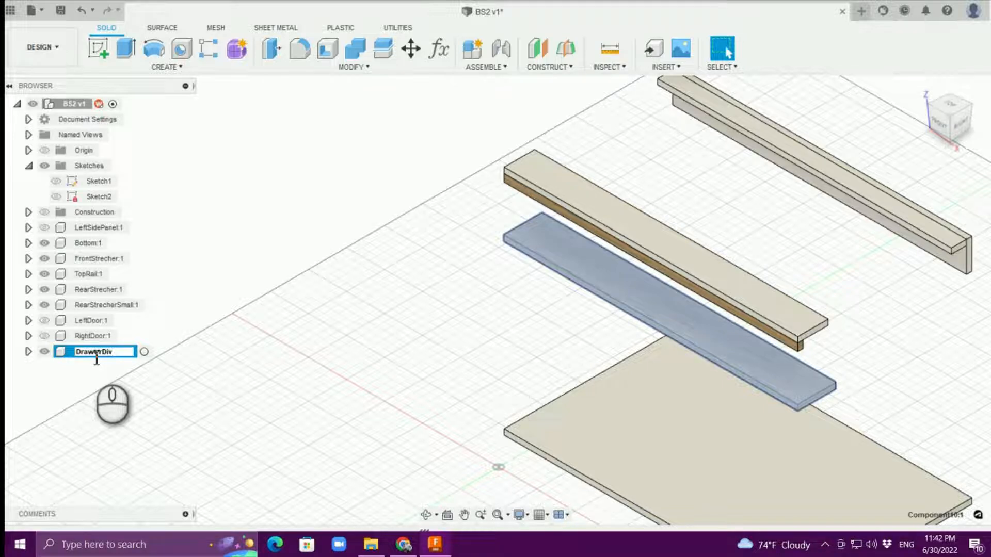
key(Return)
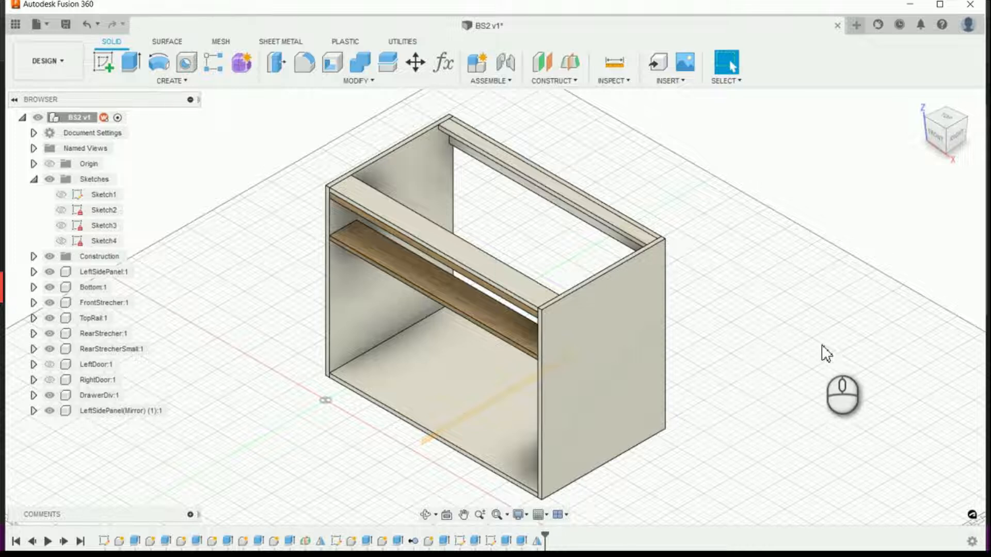
mouse_move(921, 100)
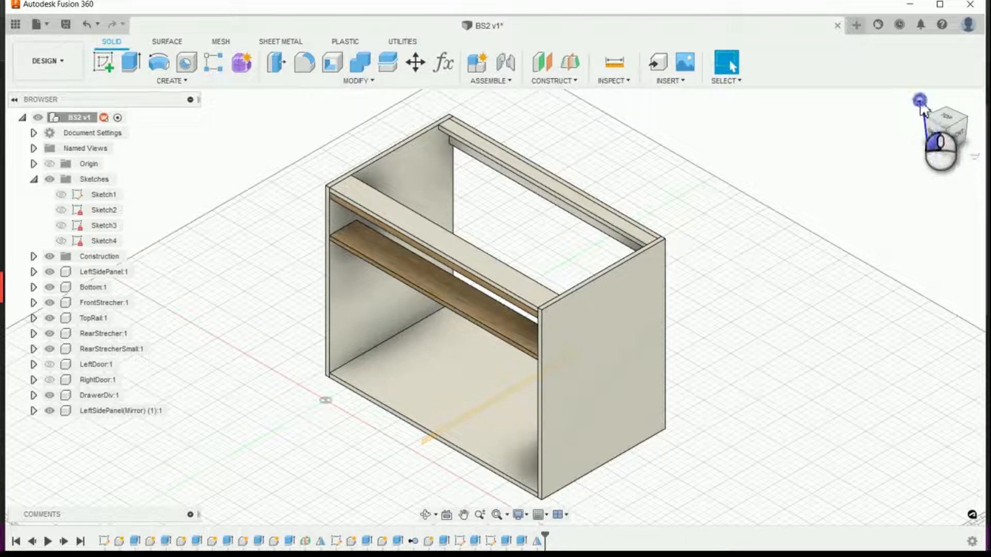
Step: View the cabinet from the front and select Sketch4, the Doors sketch, for editing
click(947, 129)
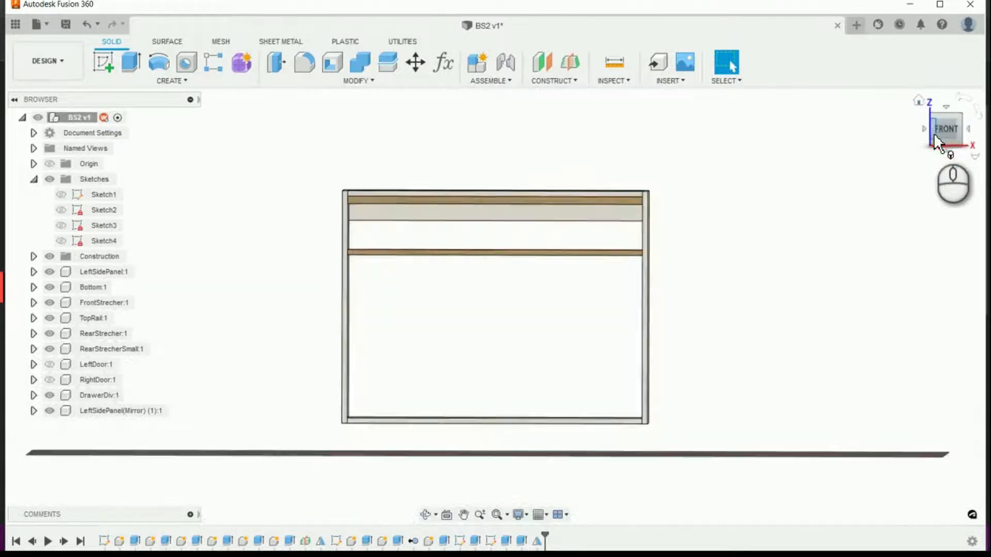
click(947, 129)
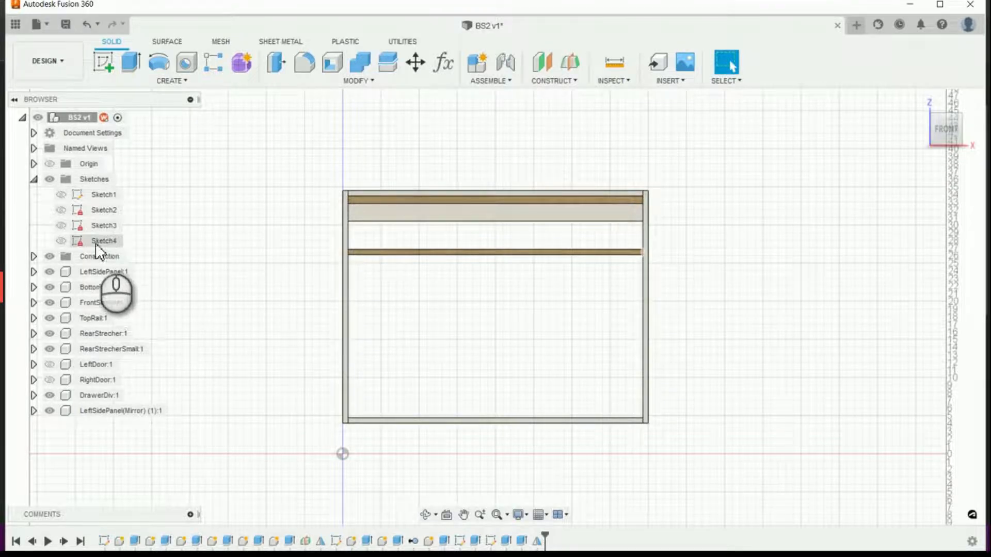
click(103, 241)
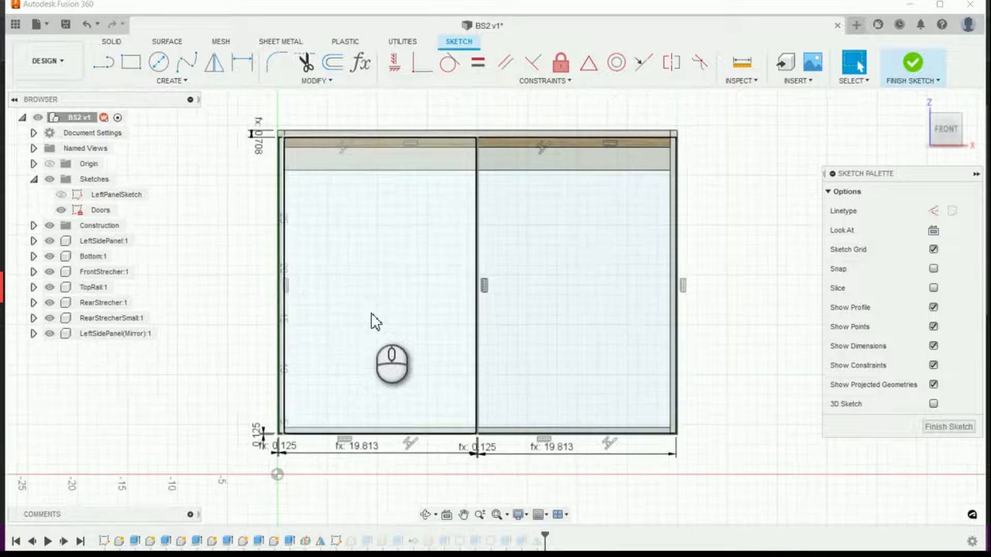
mouse_move(361, 289)
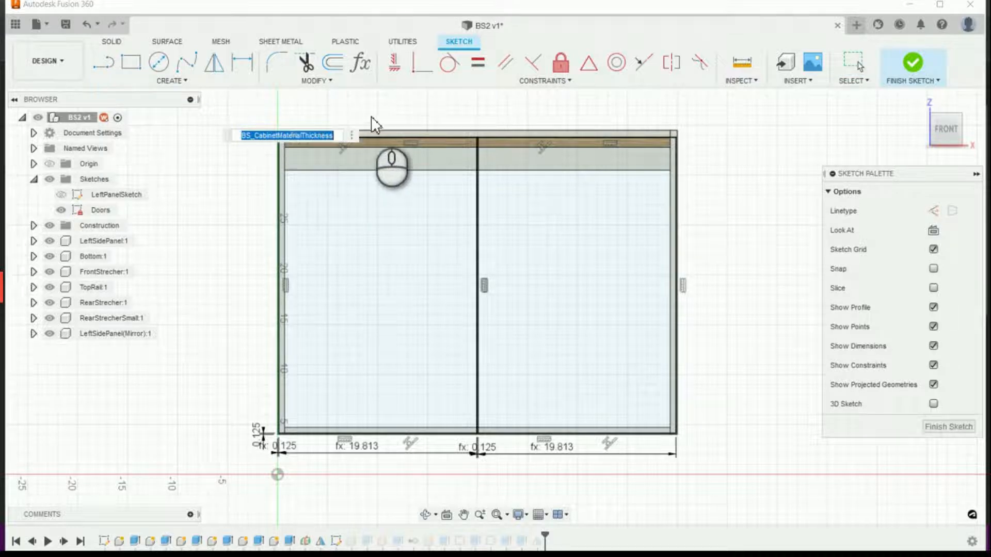
mouse_move(341, 136)
text(-)
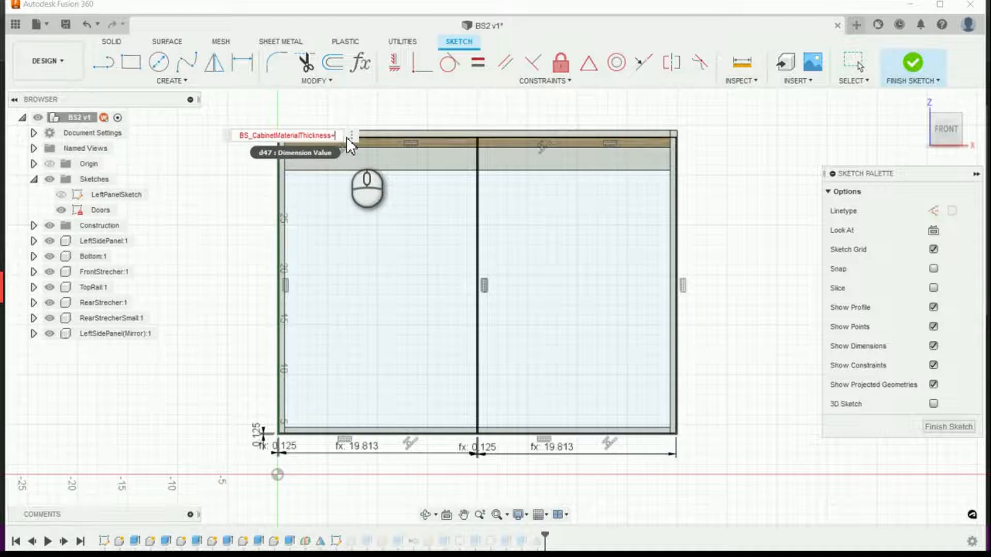
Step: Drive the doors' top dimension by material thickness plus drawer height plus reveal, giving 7.833 in
text(+u)
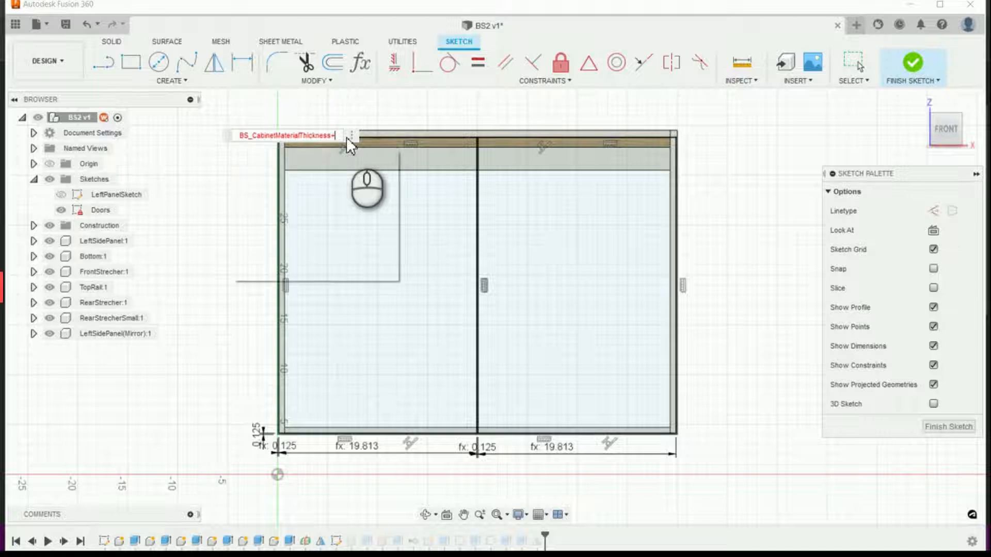
text(+dra)
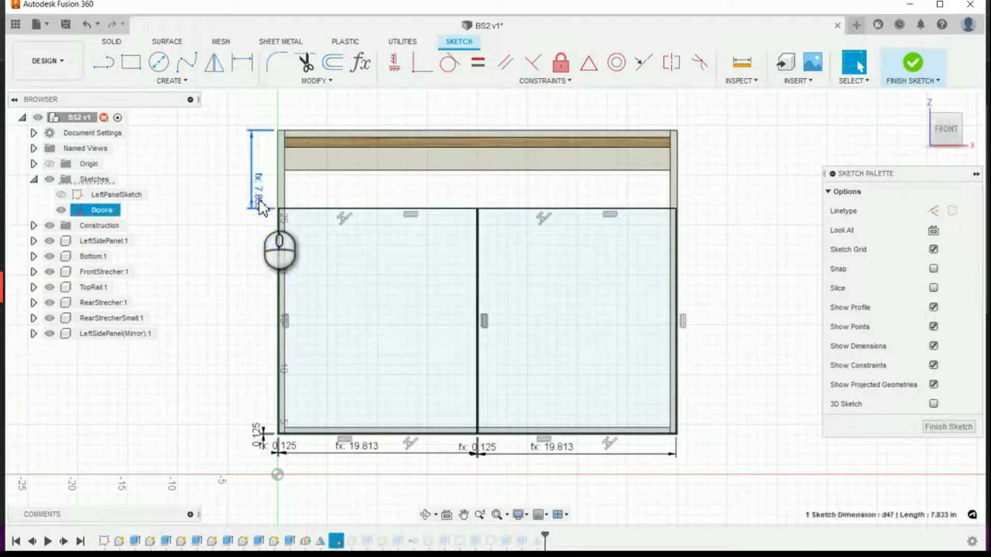
double_click(261, 193)
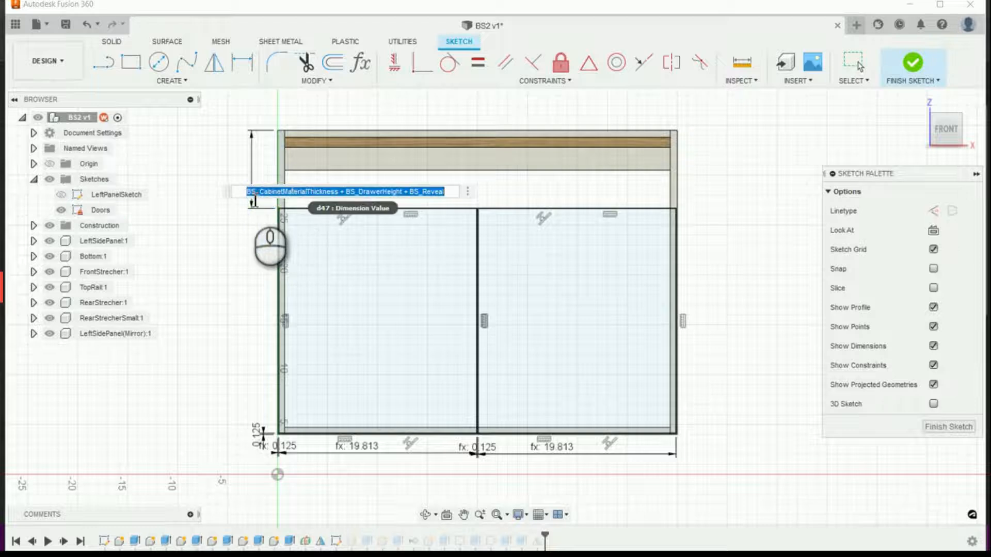
mouse_move(346, 241)
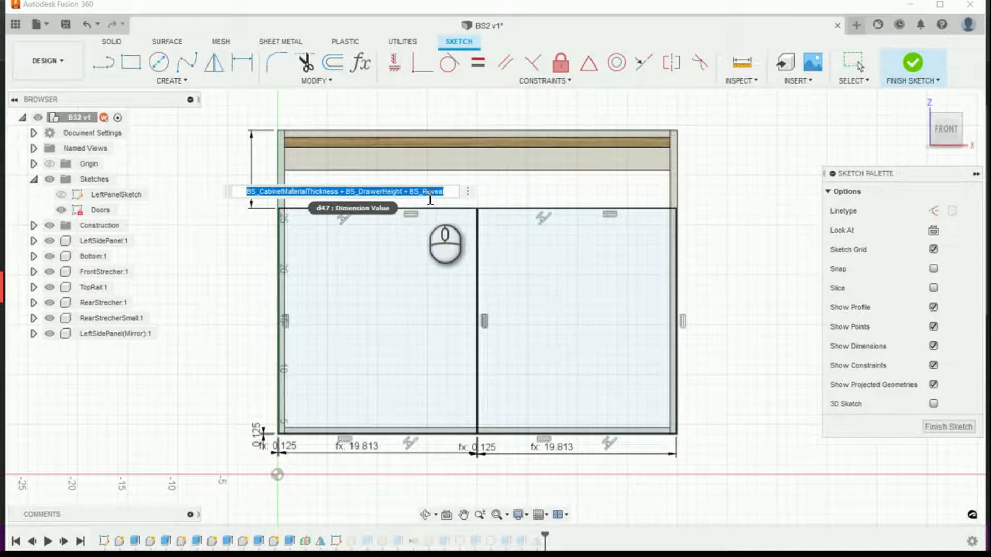
mouse_move(588, 219)
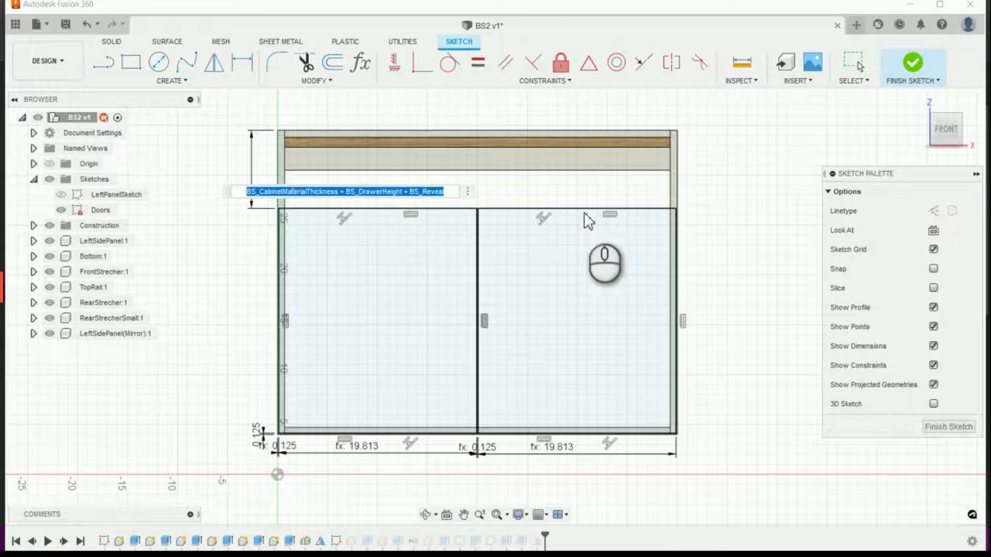
mouse_move(598, 196)
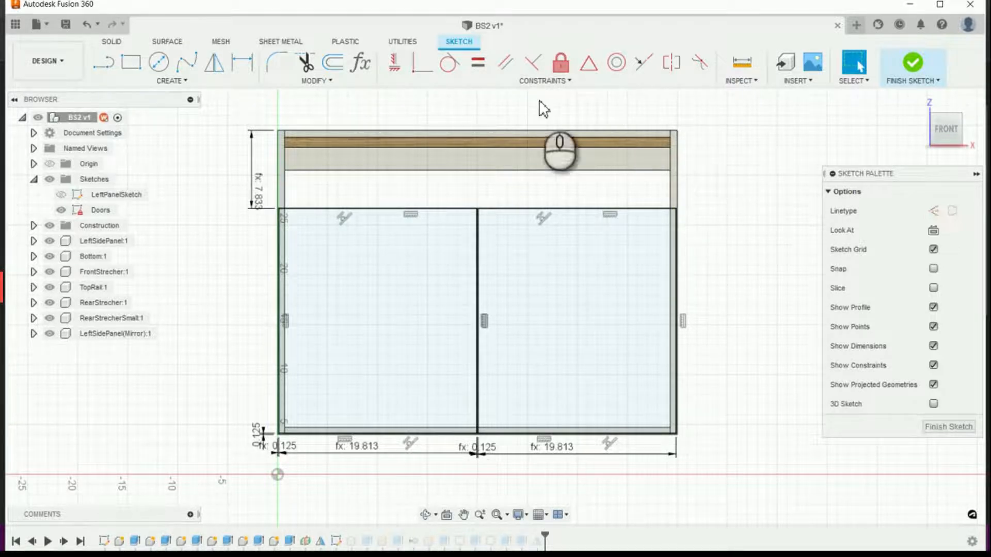
Step: Dimension the drawer-front line from the top rail and finish the Doors sketch
click(132, 63)
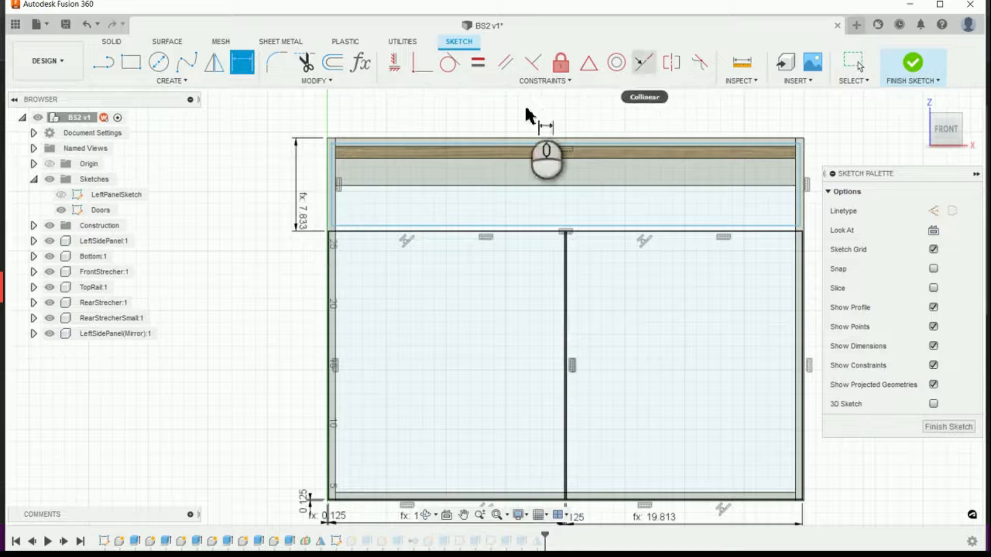
mouse_move(641, 72)
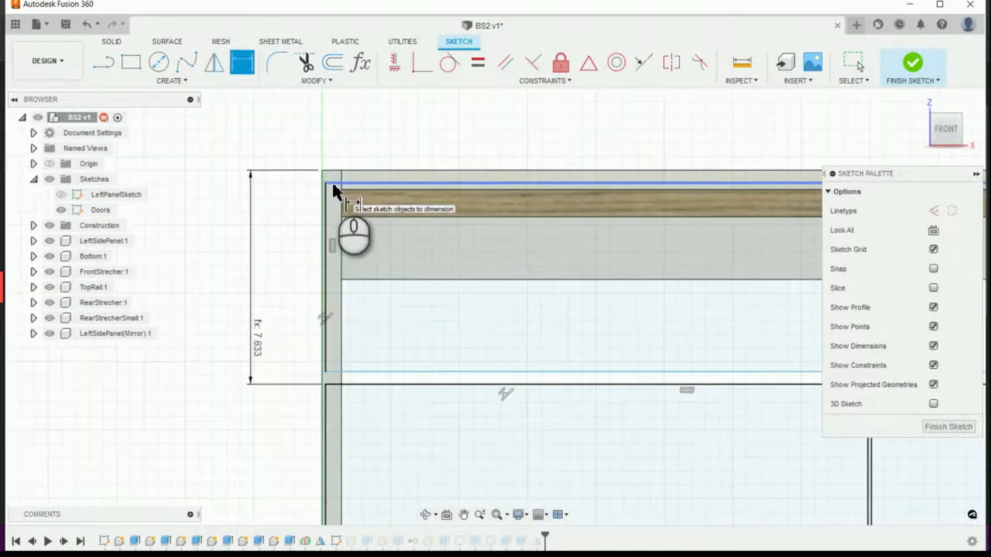
click(339, 183)
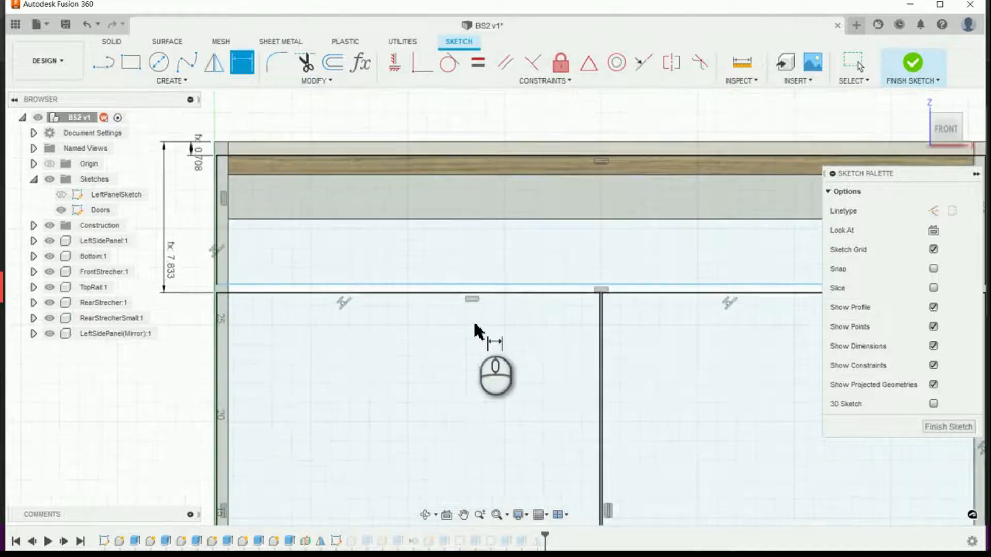
mouse_move(362, 64)
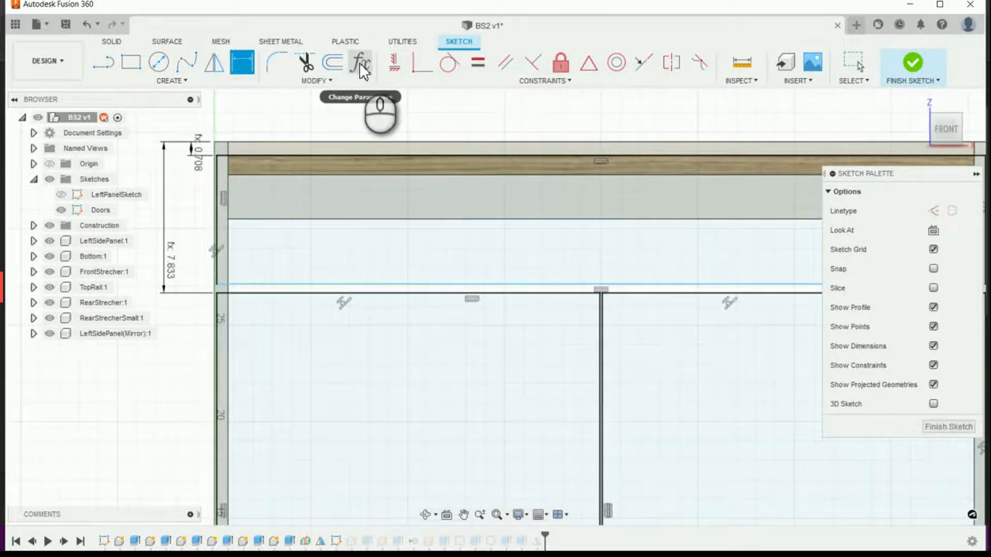
mouse_move(256, 295)
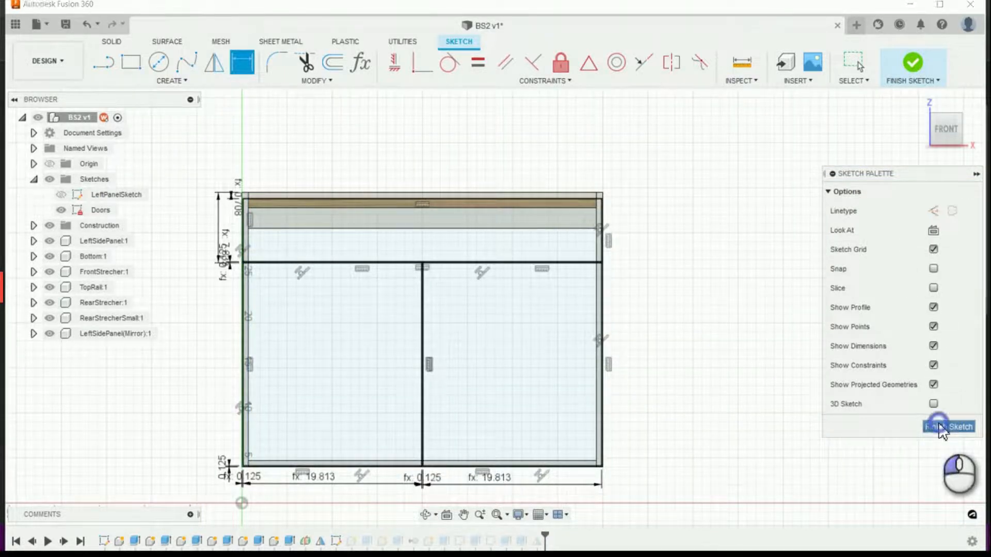
click(948, 426)
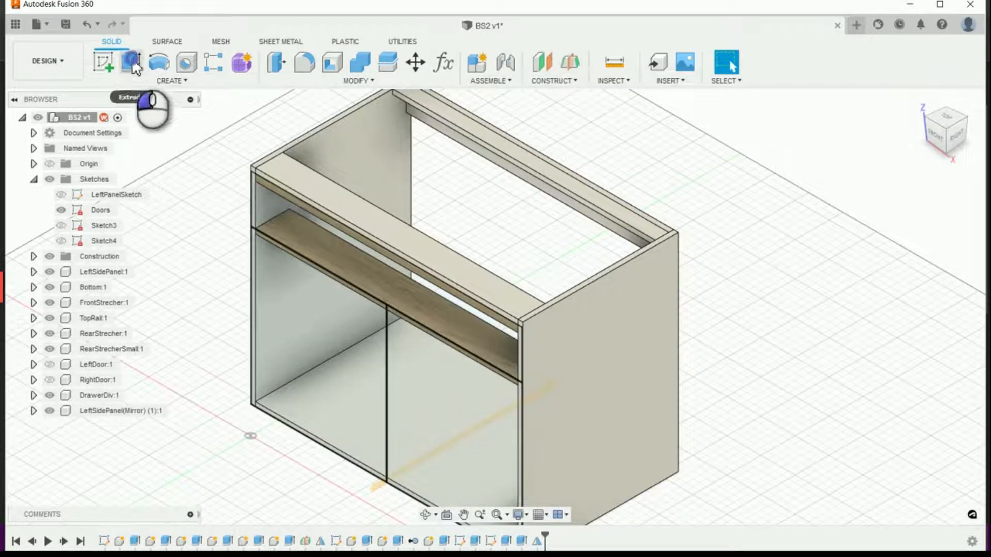
Step: Extrude the drawer profiles BS_DoorMaterialThickness deep, offset from the sketch plane, as a new component
click(131, 61)
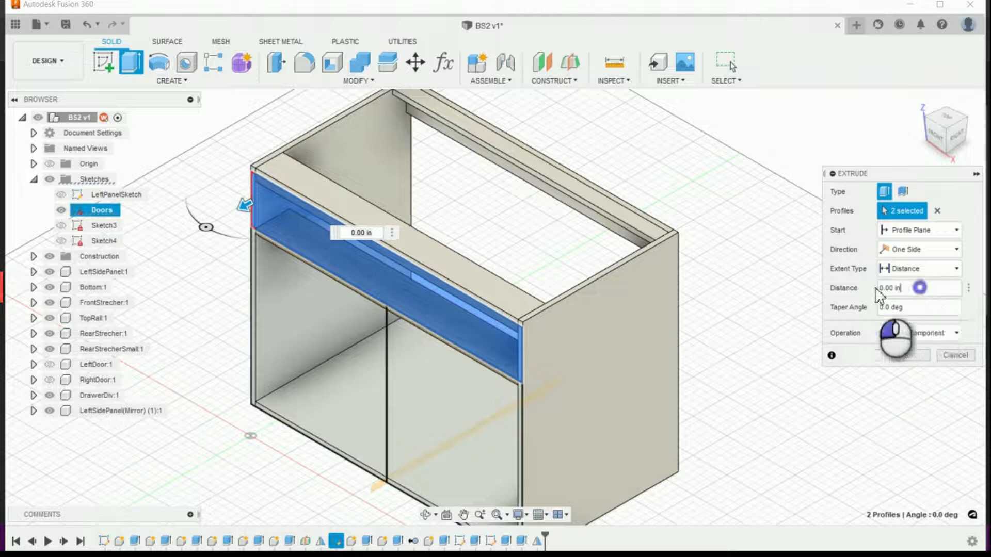
text(Door)
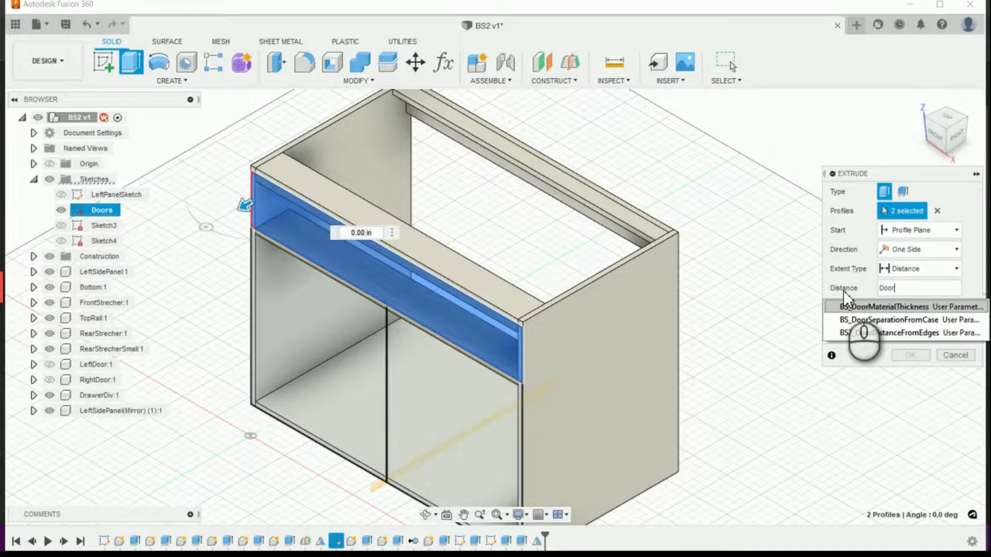
click(889, 306)
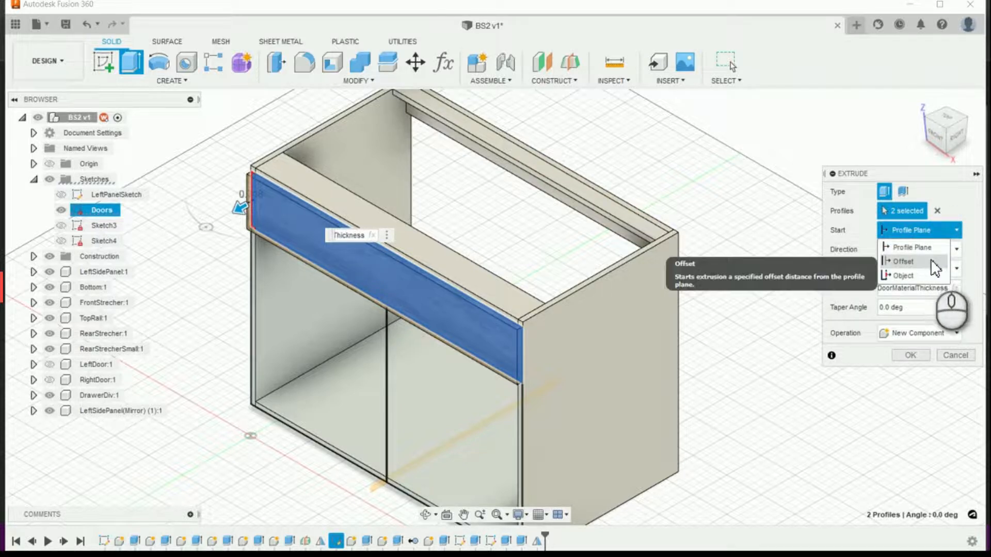
click(904, 262)
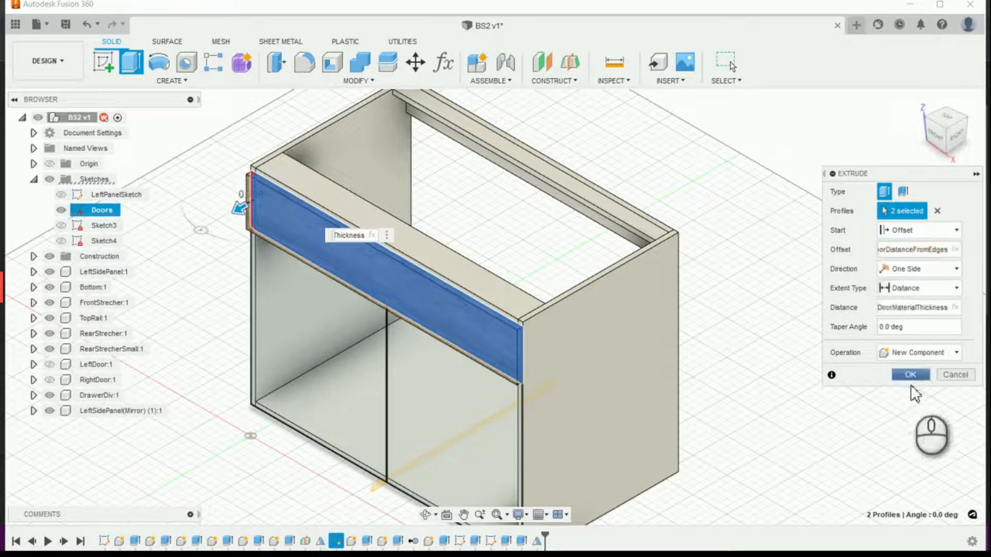
click(910, 374)
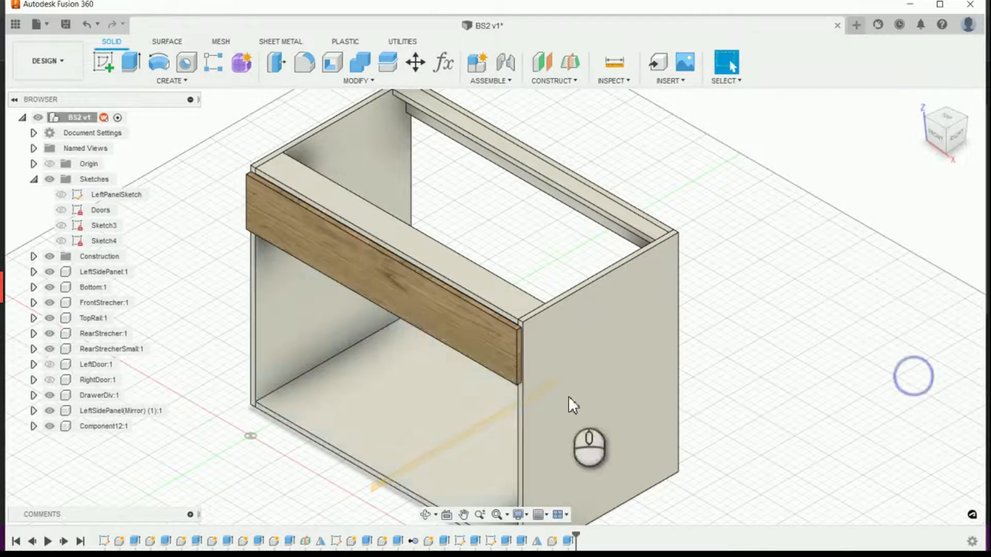
Step: Rename the new drawer front component to Drawer in the Browser
click(106, 427)
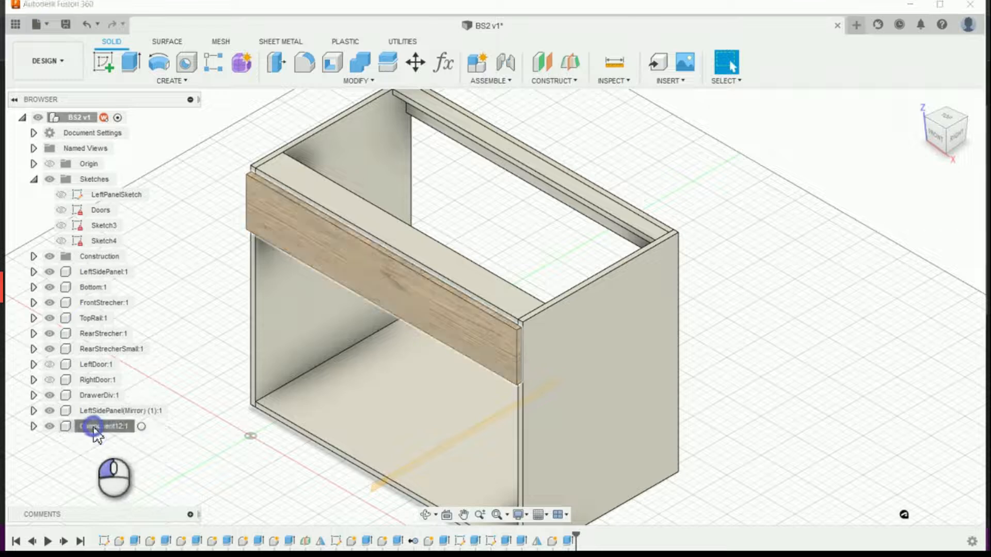
click(107, 427)
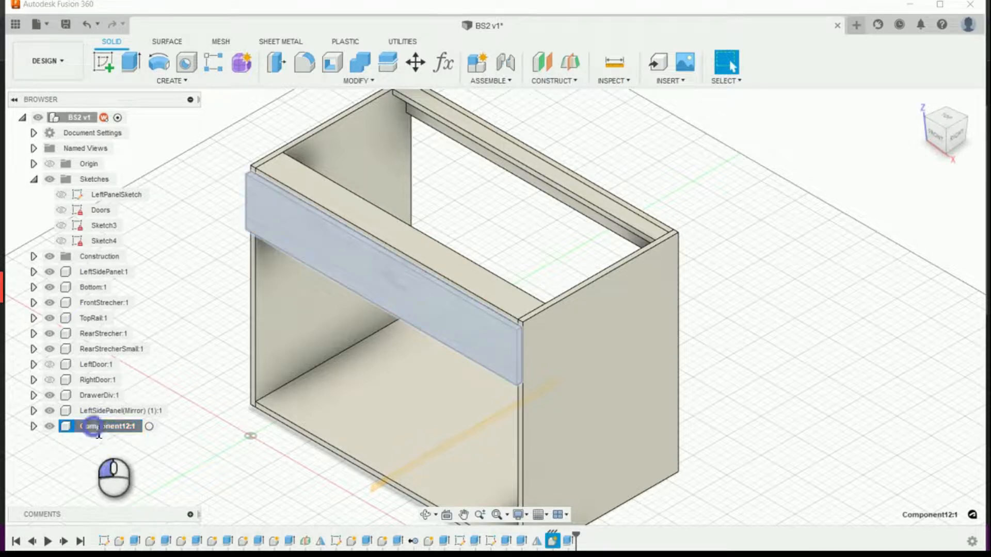
text(Uppe)
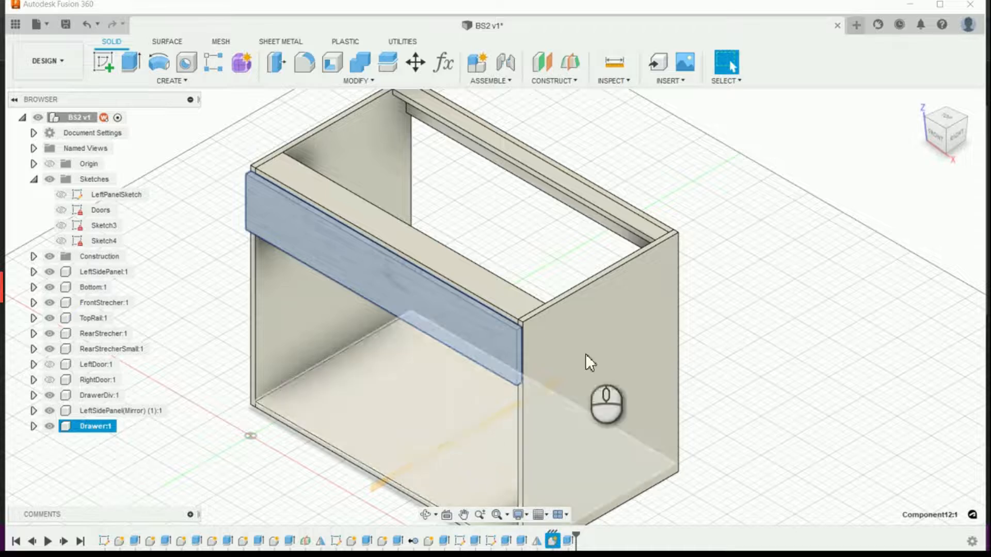
click(446, 332)
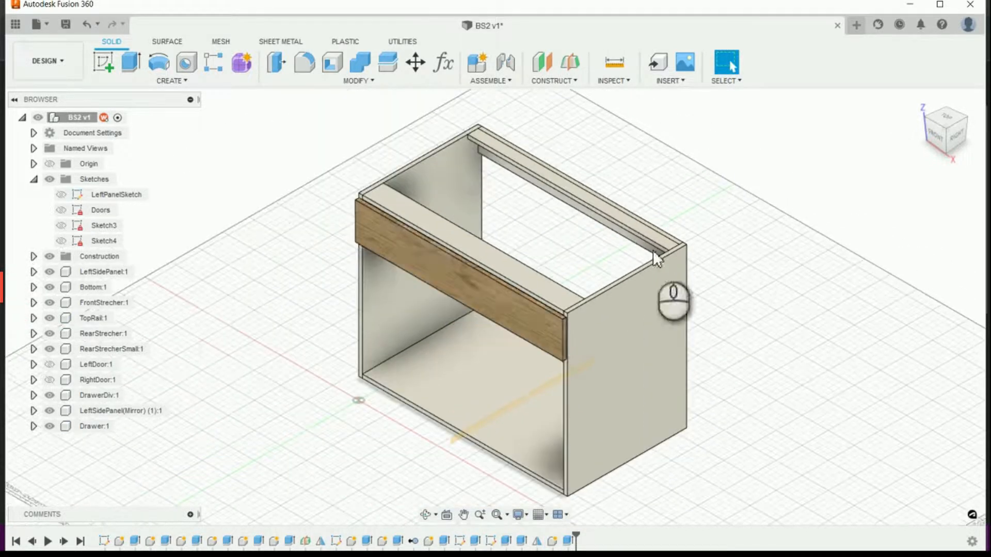
Step: Show the hidden doors and edit the left door's extrude so both fit beneath the drawer front
click(50, 365)
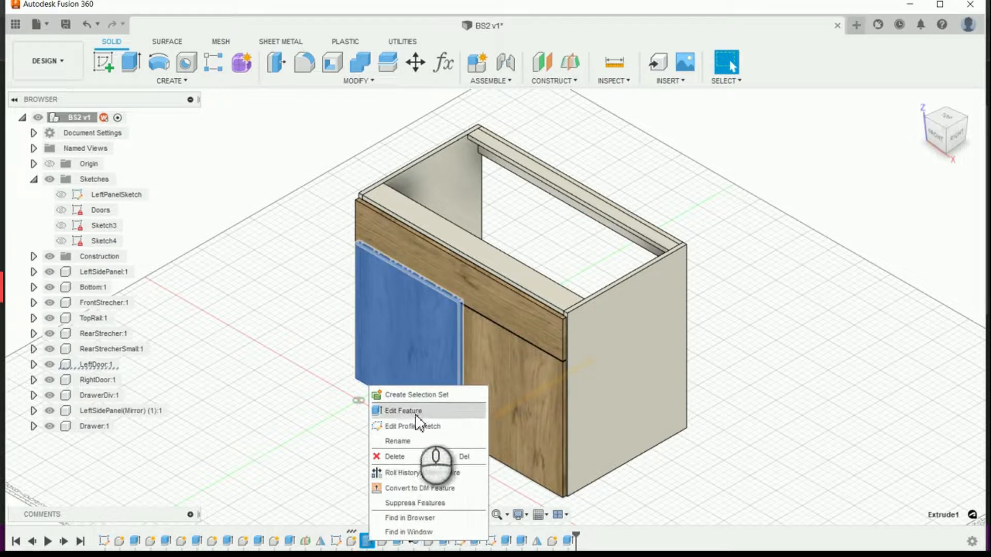
click(404, 411)
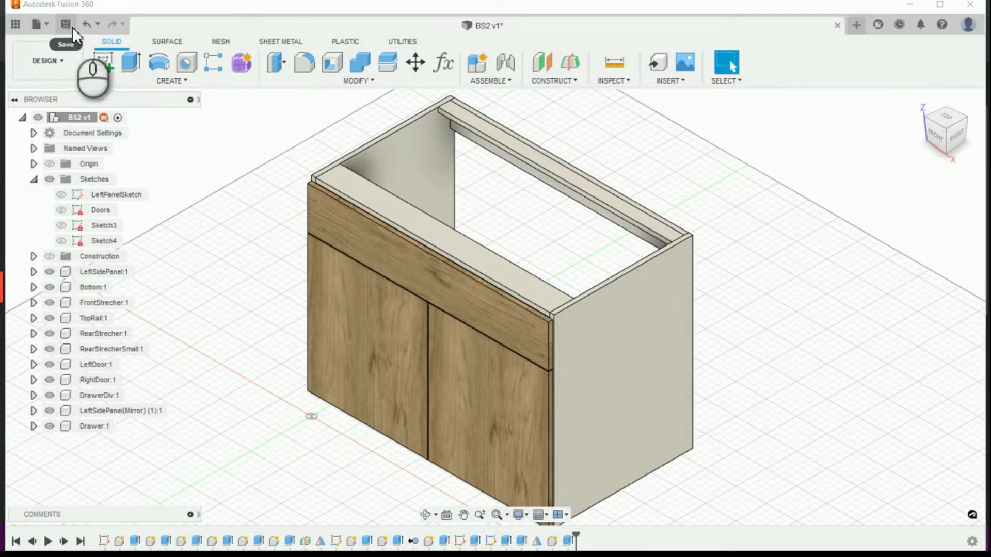
Step: Save the BS2 cabinet as a new version with the default description
click(64, 24)
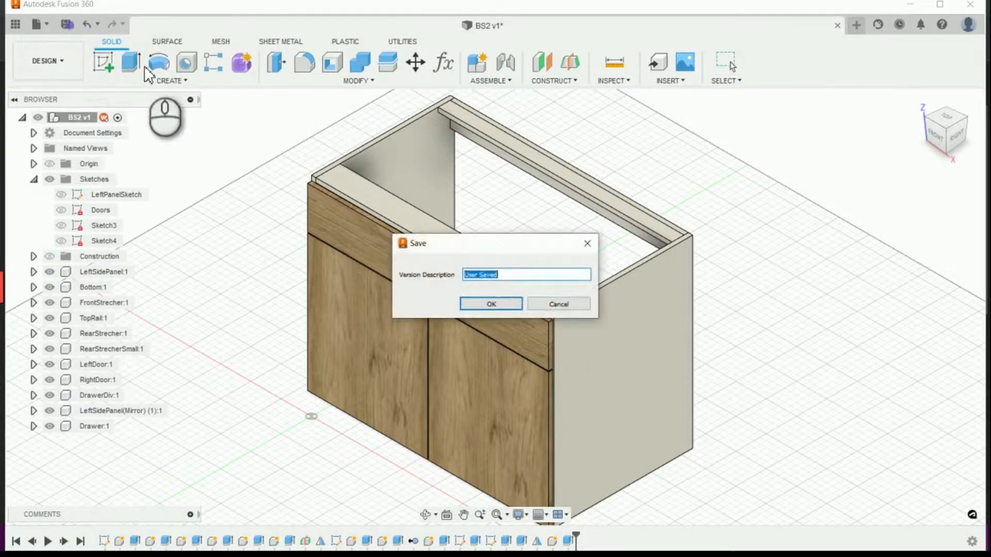
click(490, 304)
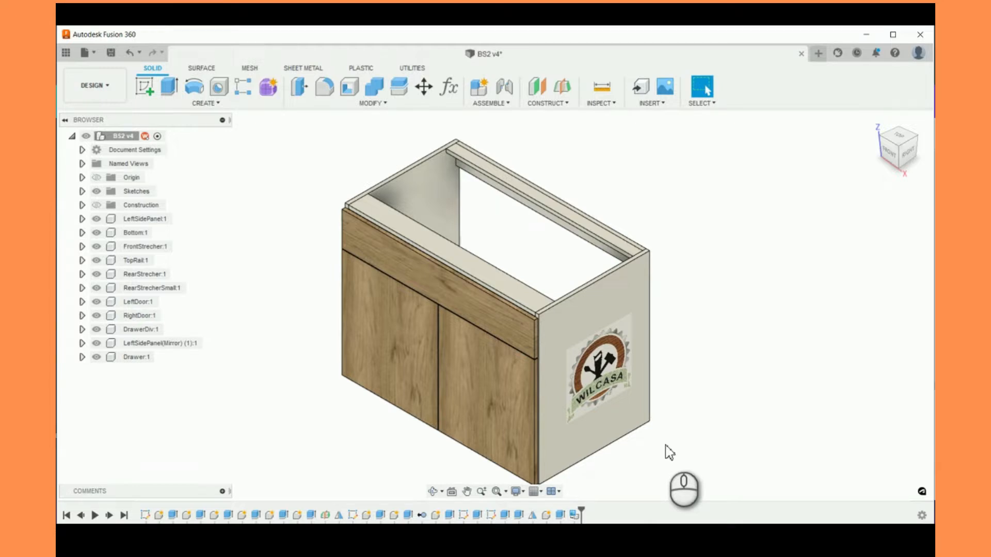
mouse_move(683, 443)
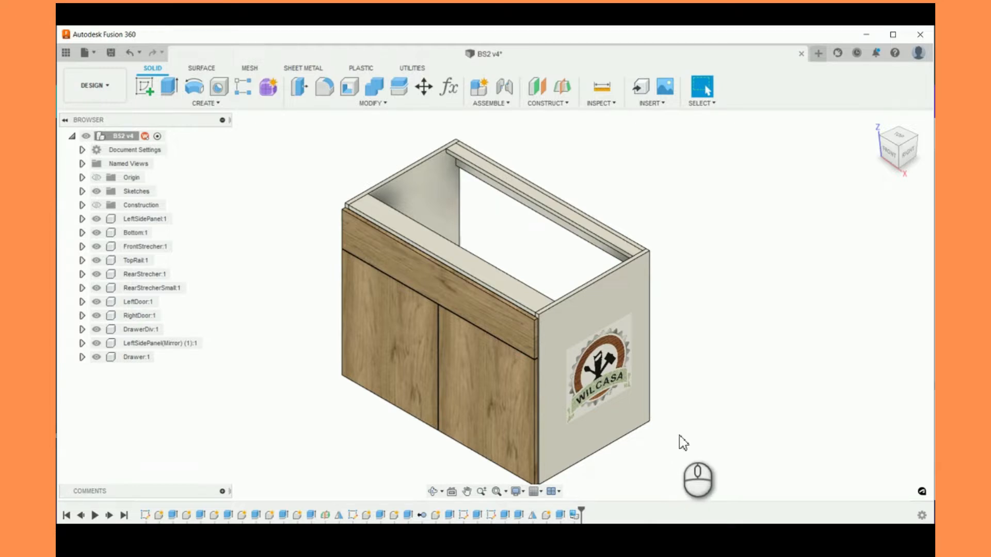